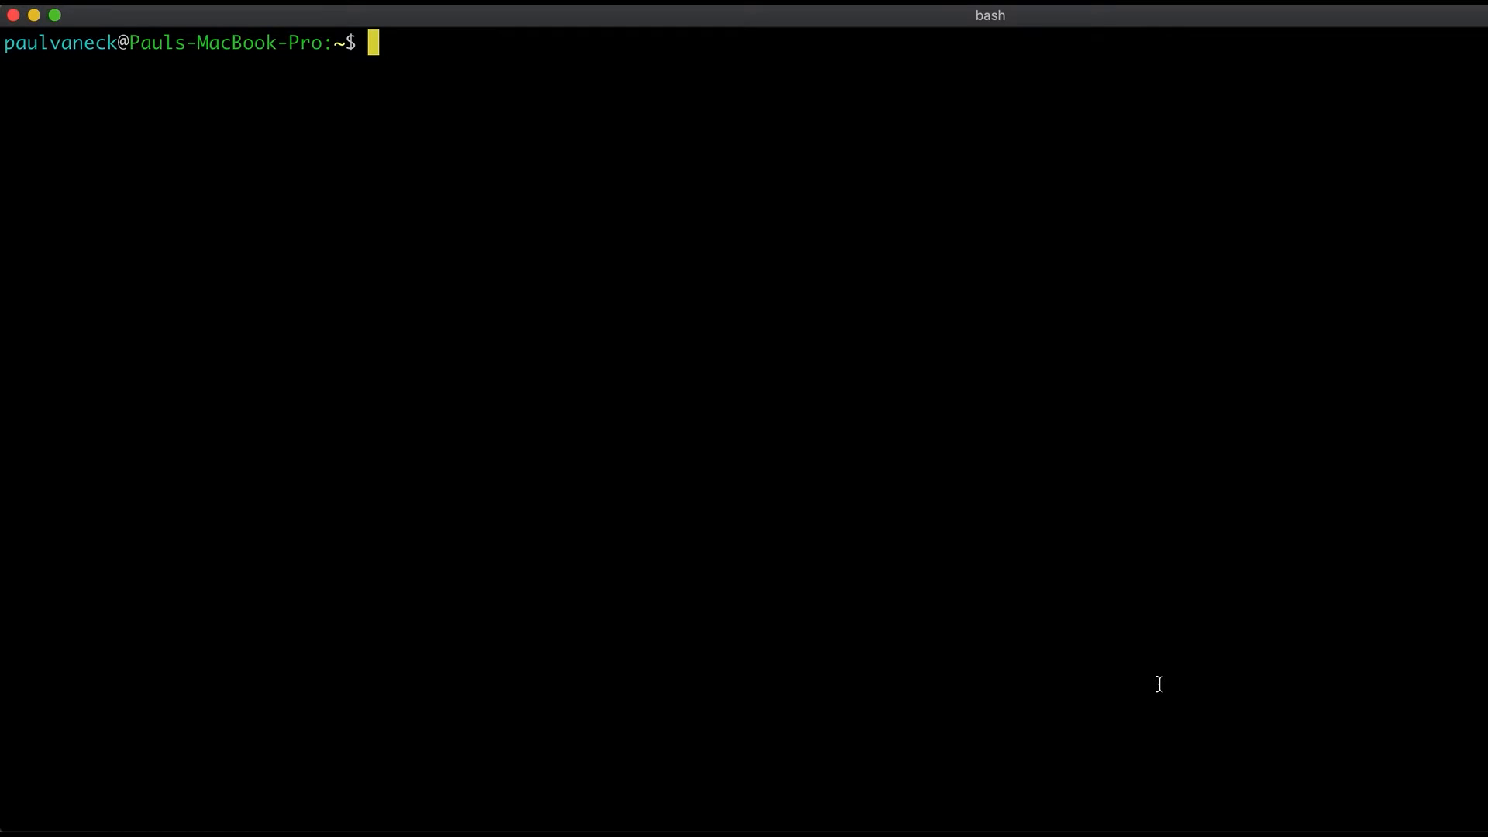
pyautogui.write('mkdir')
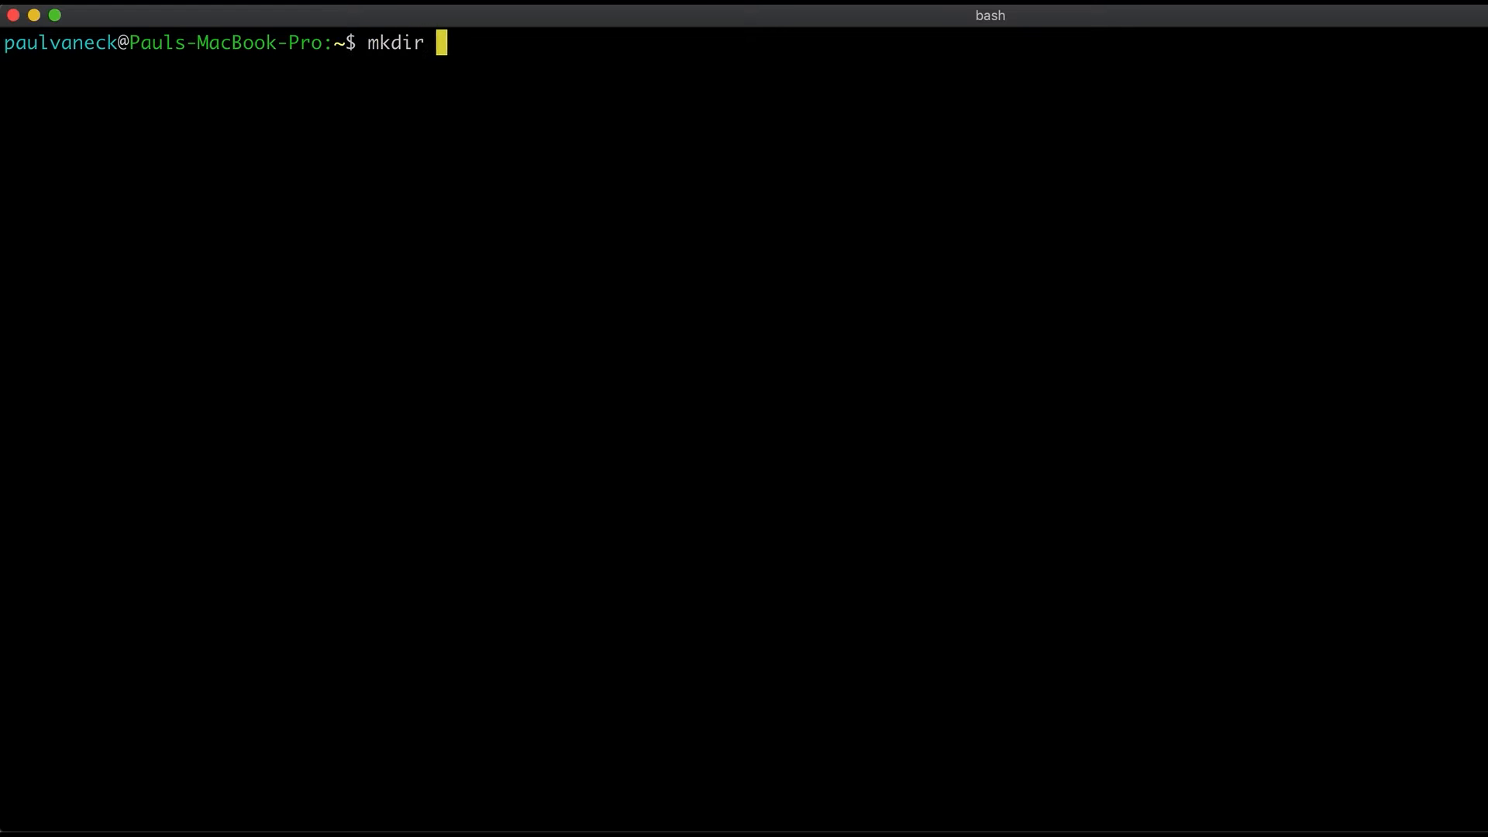
pyautogui.write('tfjs-project')
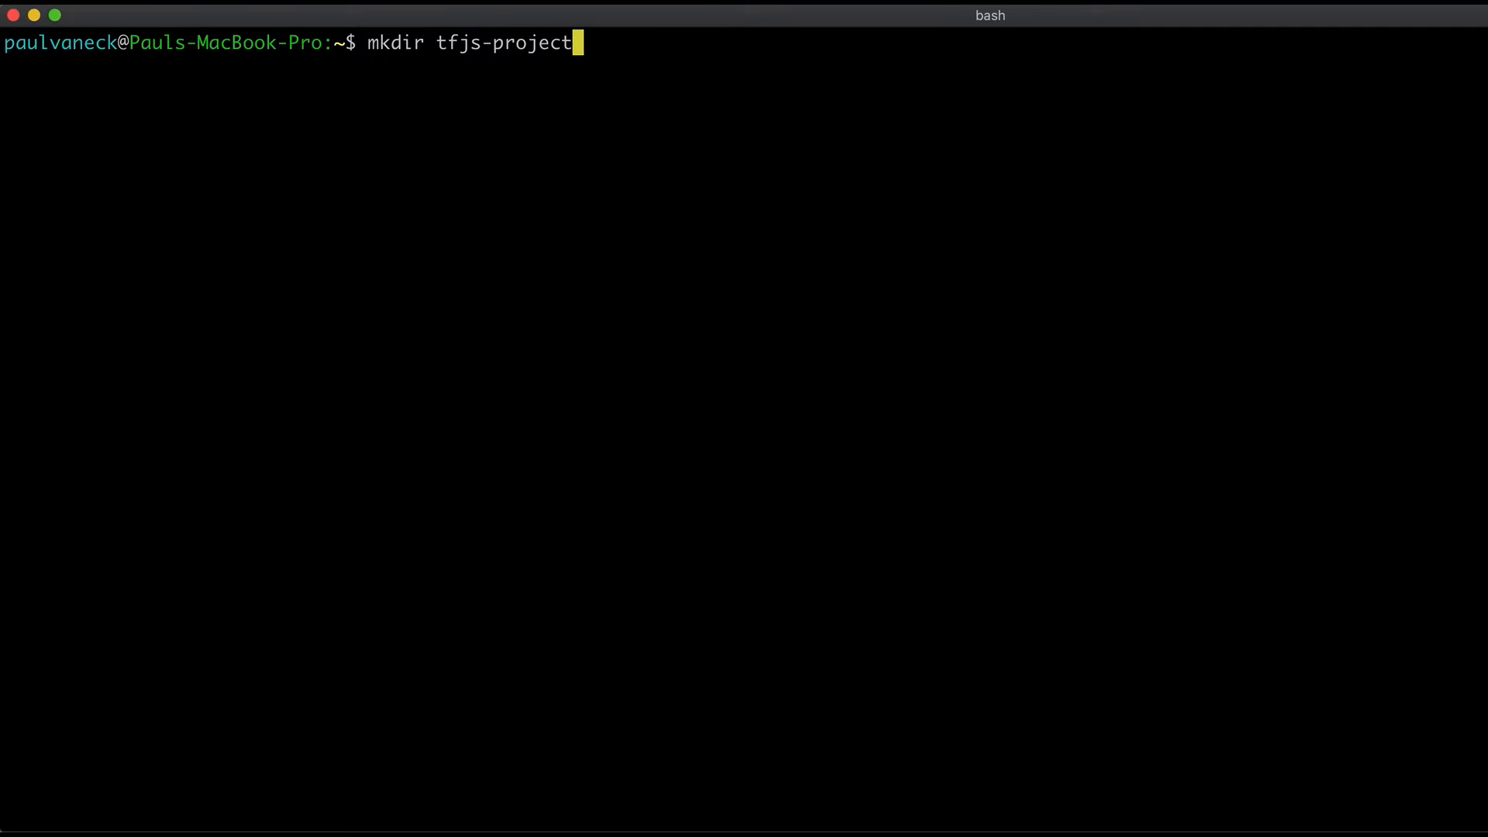
pyautogui.write('cd tfjs-pro')
pyautogui.write('npm init -y')
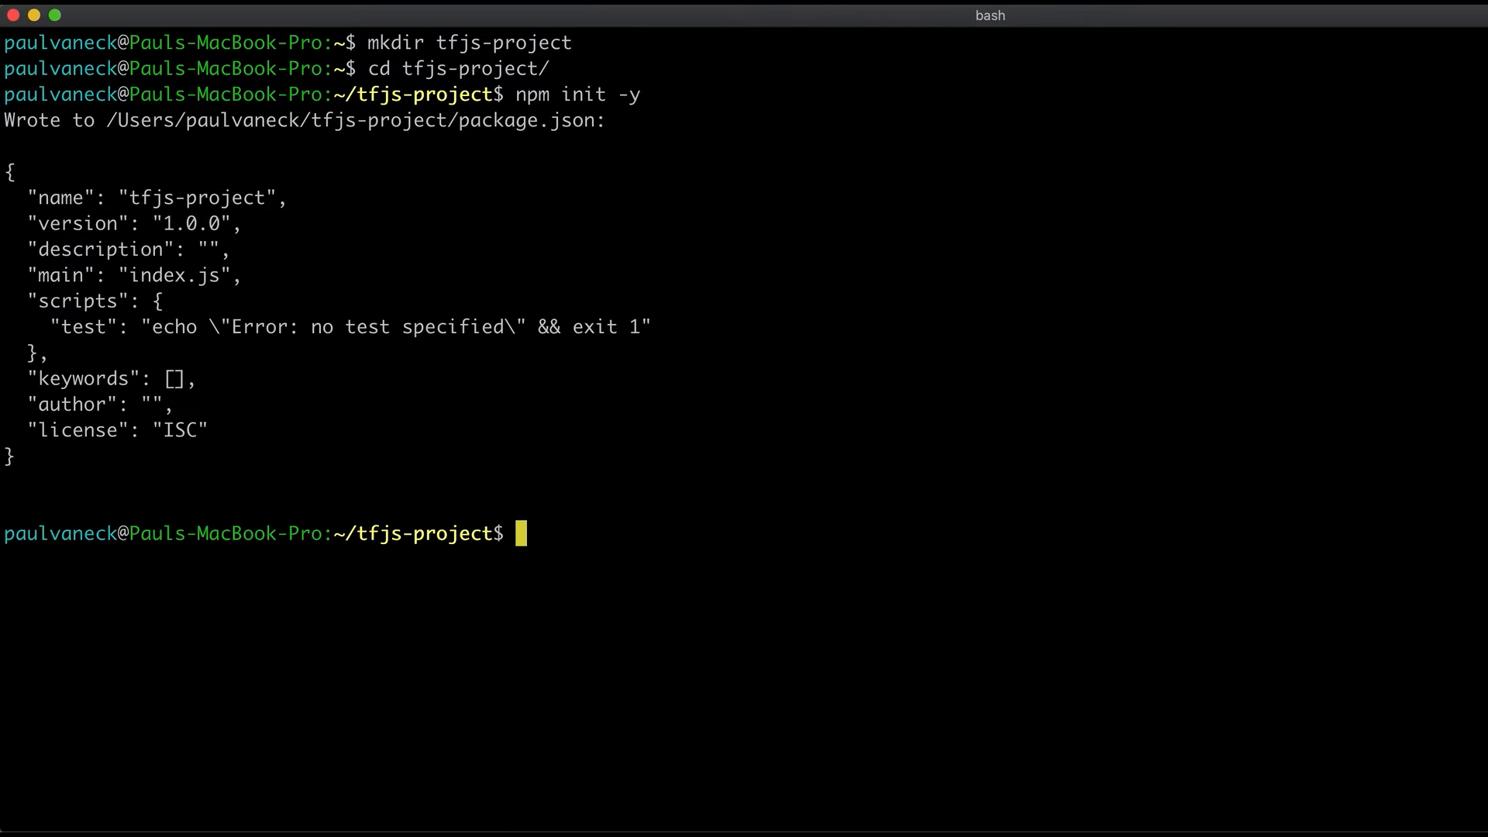
pyautogui.write('npm install @tensor')
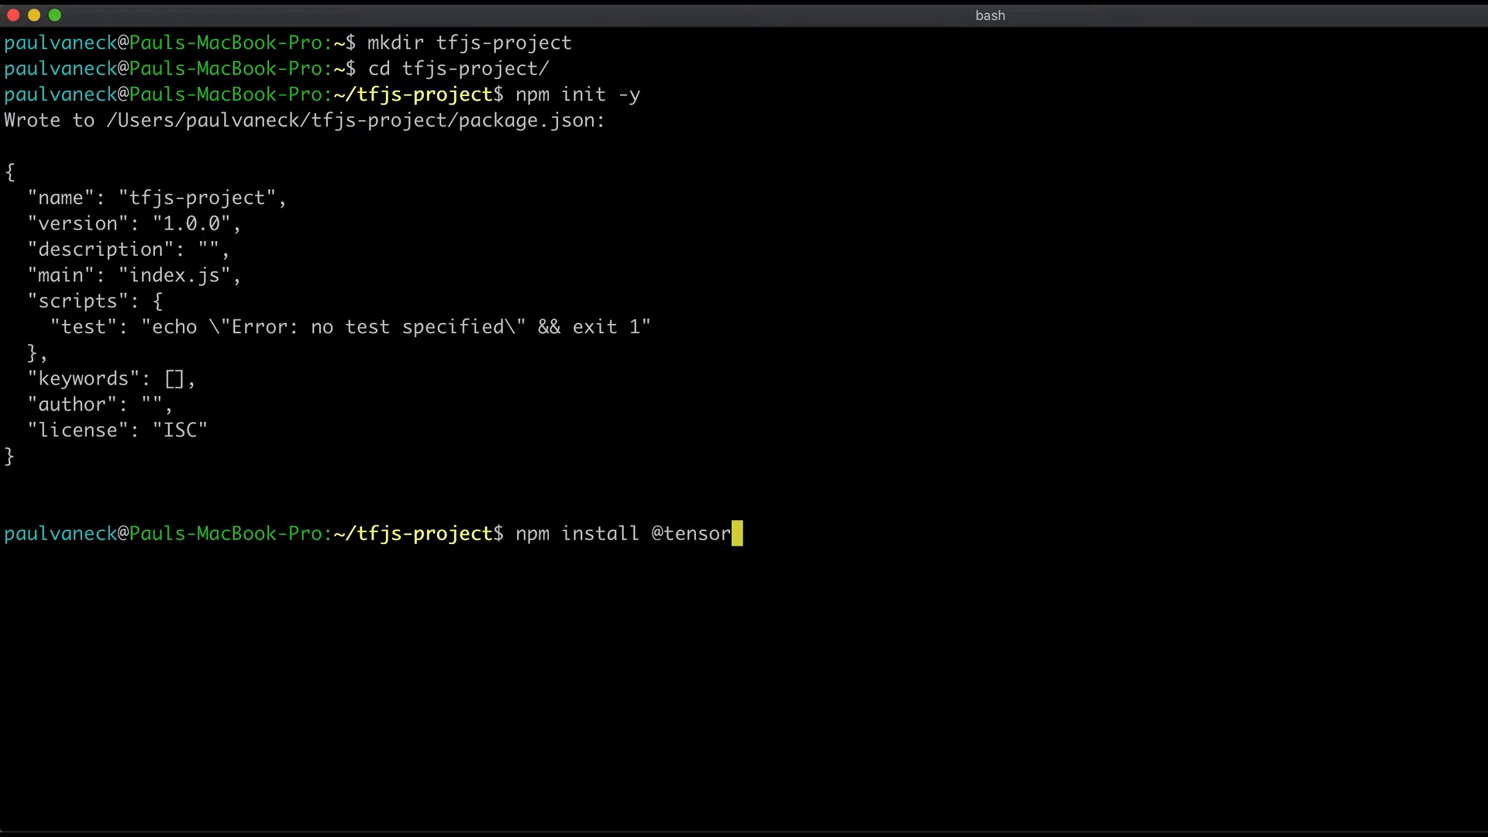
pyautogui.write('flow/tfjs-nod')
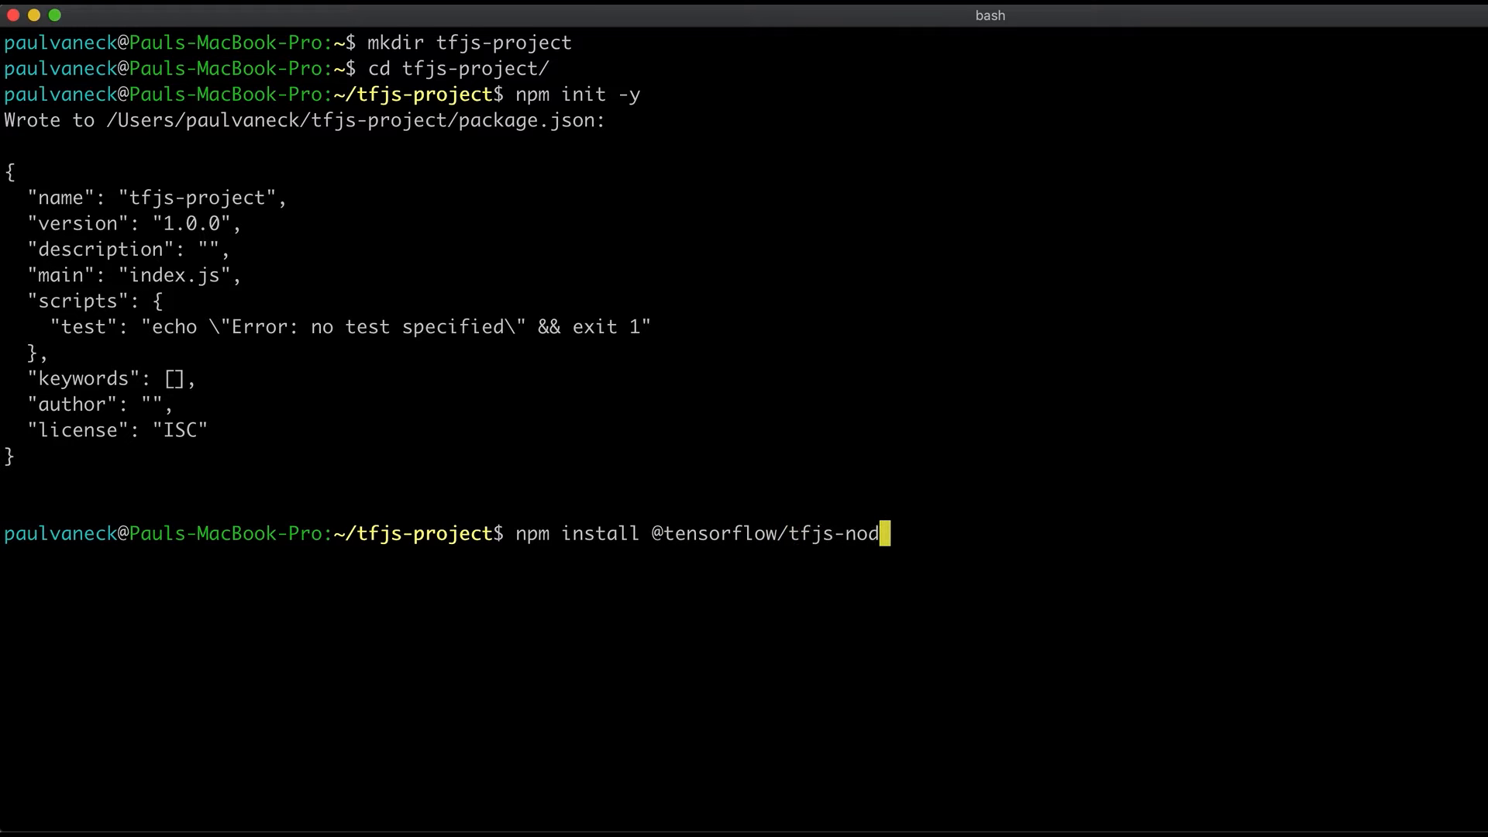
pyautogui.press('Enter')
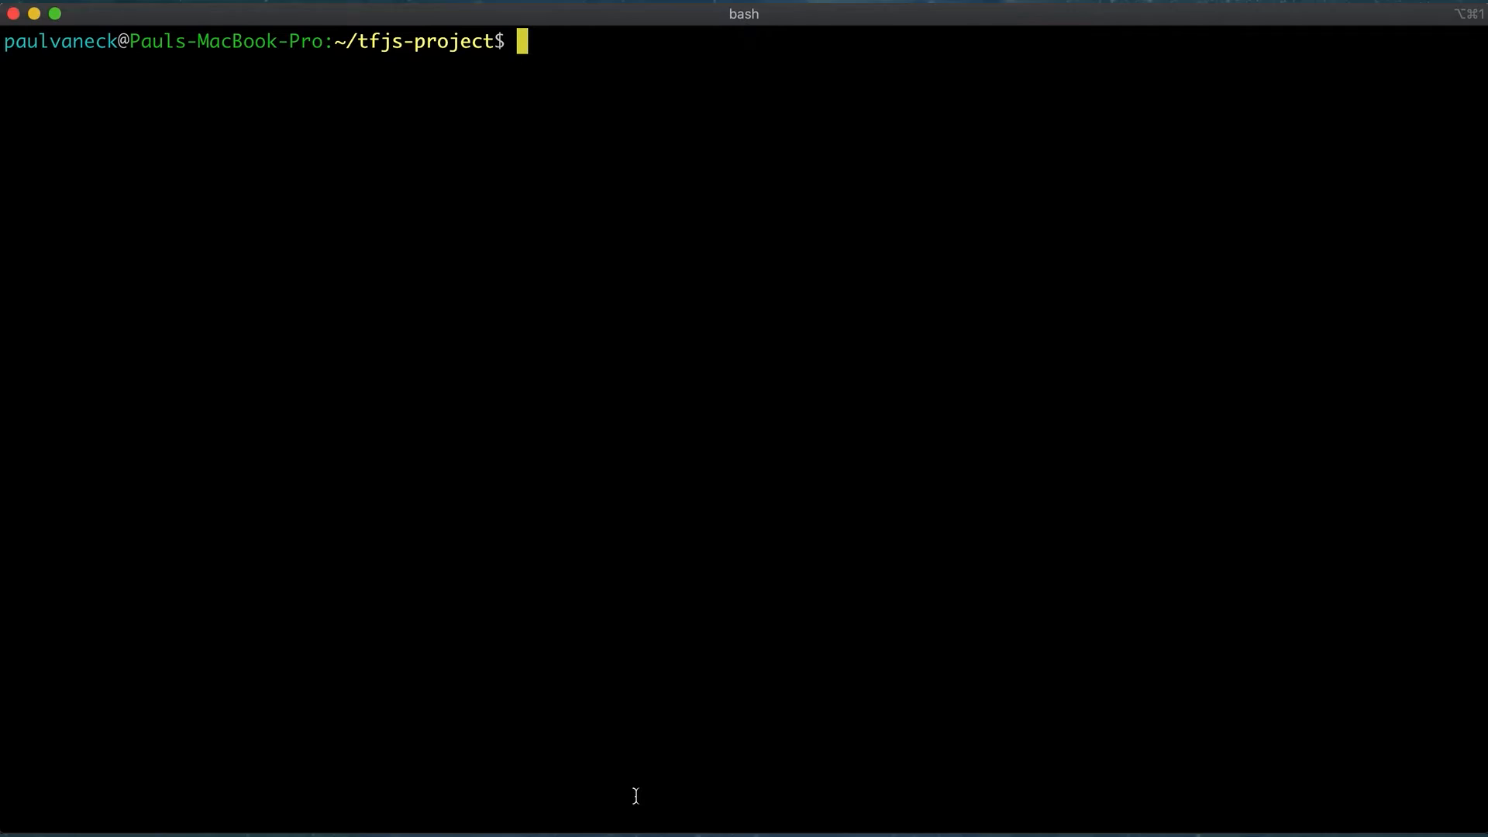
pyautogui.write('npm ins')
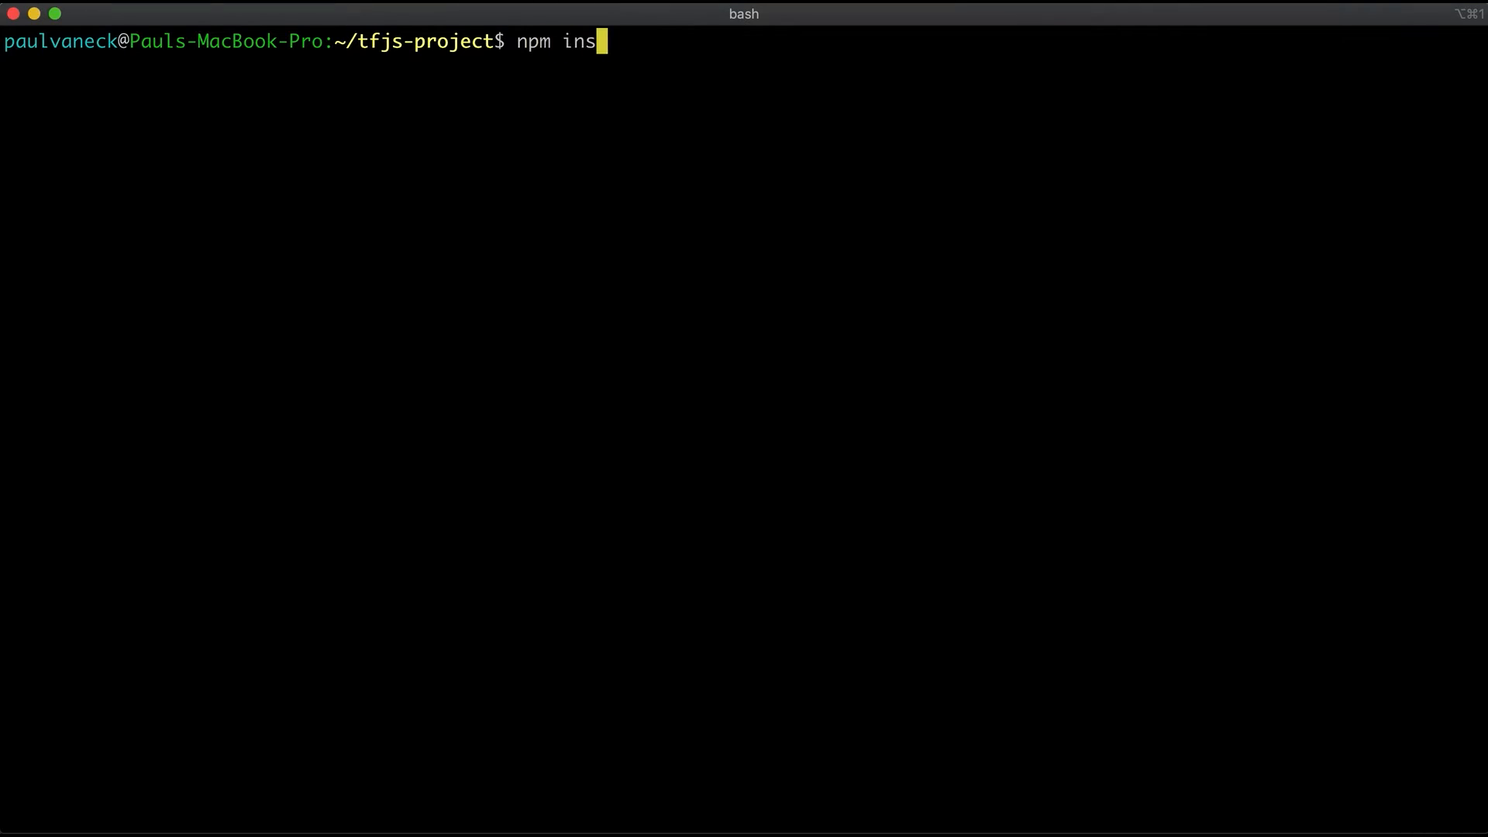
pyautogui.write('tall @tensor')
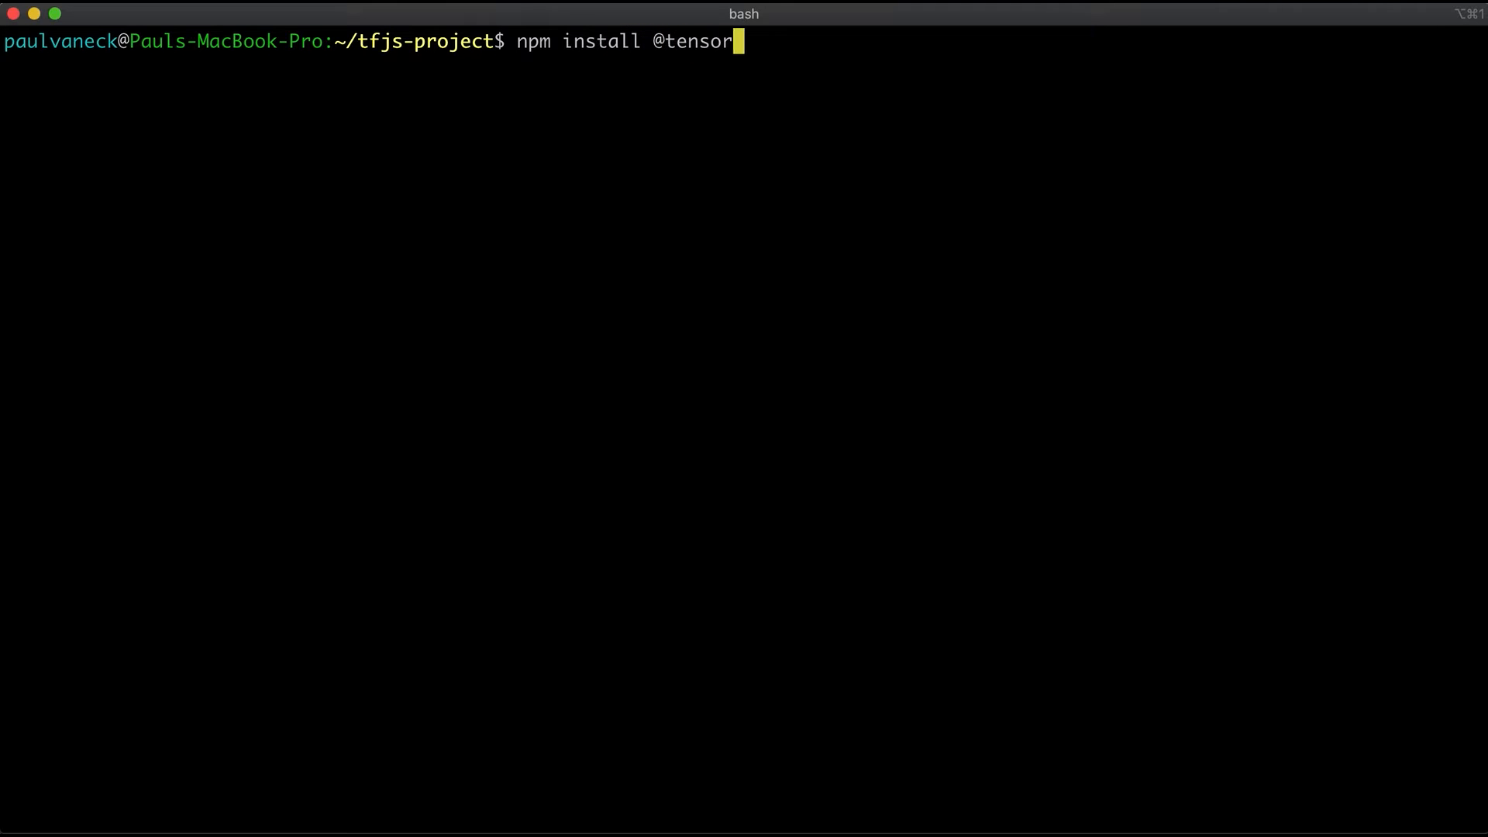
pyautogui.write('flow-models/coco')
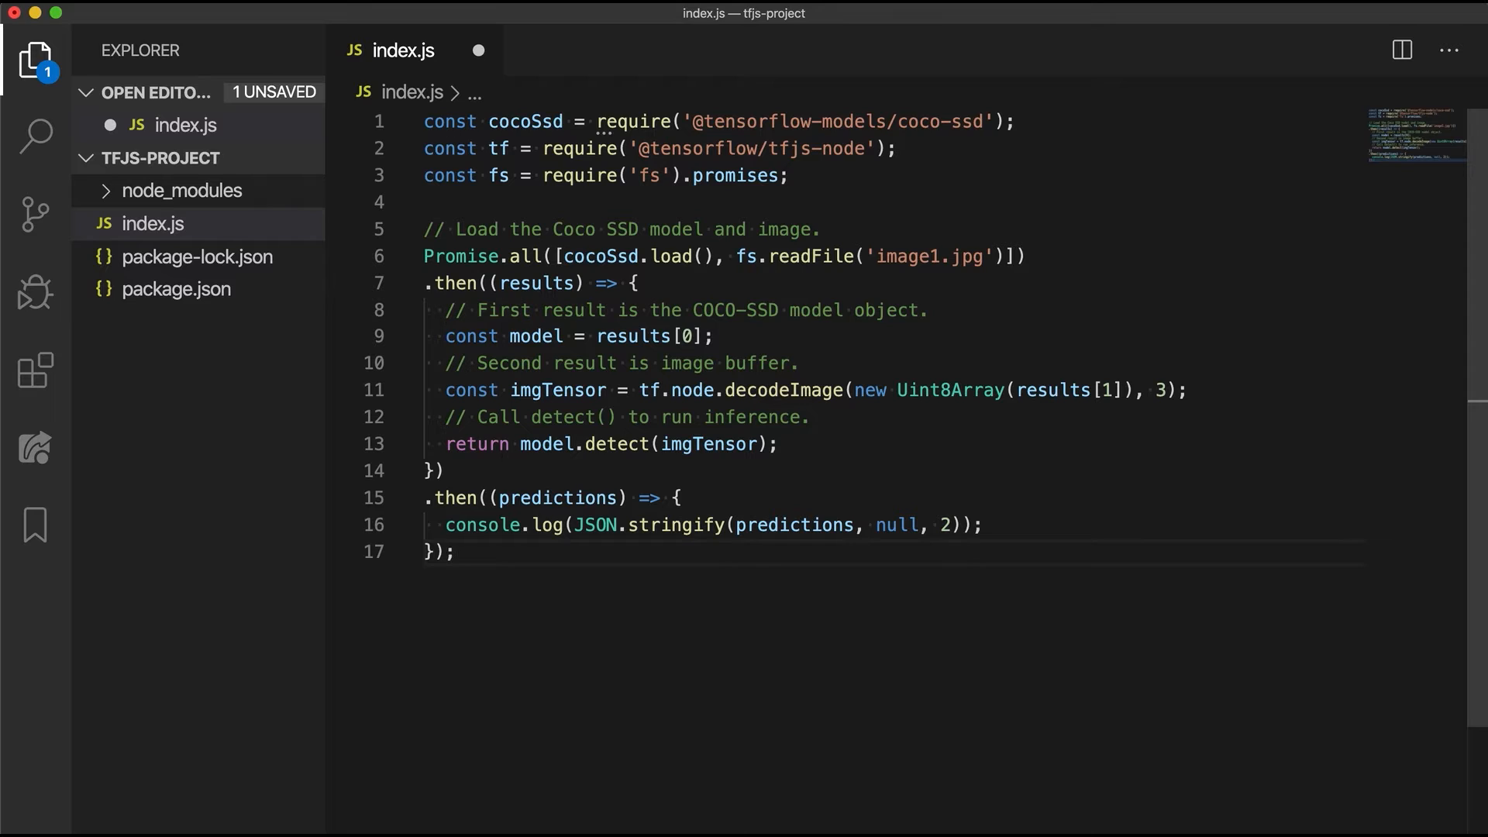
# Save index.js containing the COCO-SSD image1.jpg detection script.
pyautogui.press('Cmd+S')
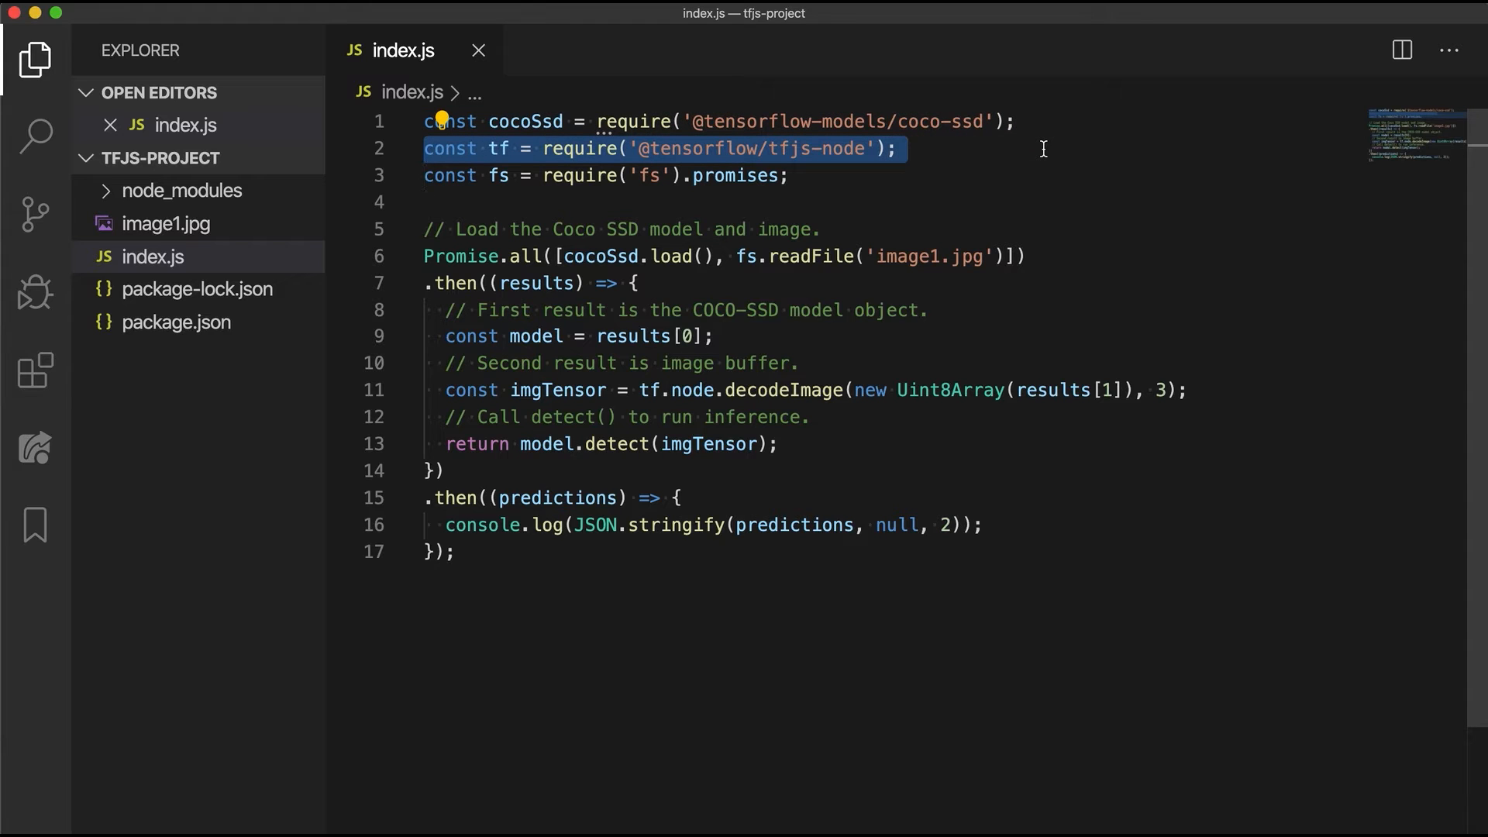
pyautogui.moveTo(1024, 180)
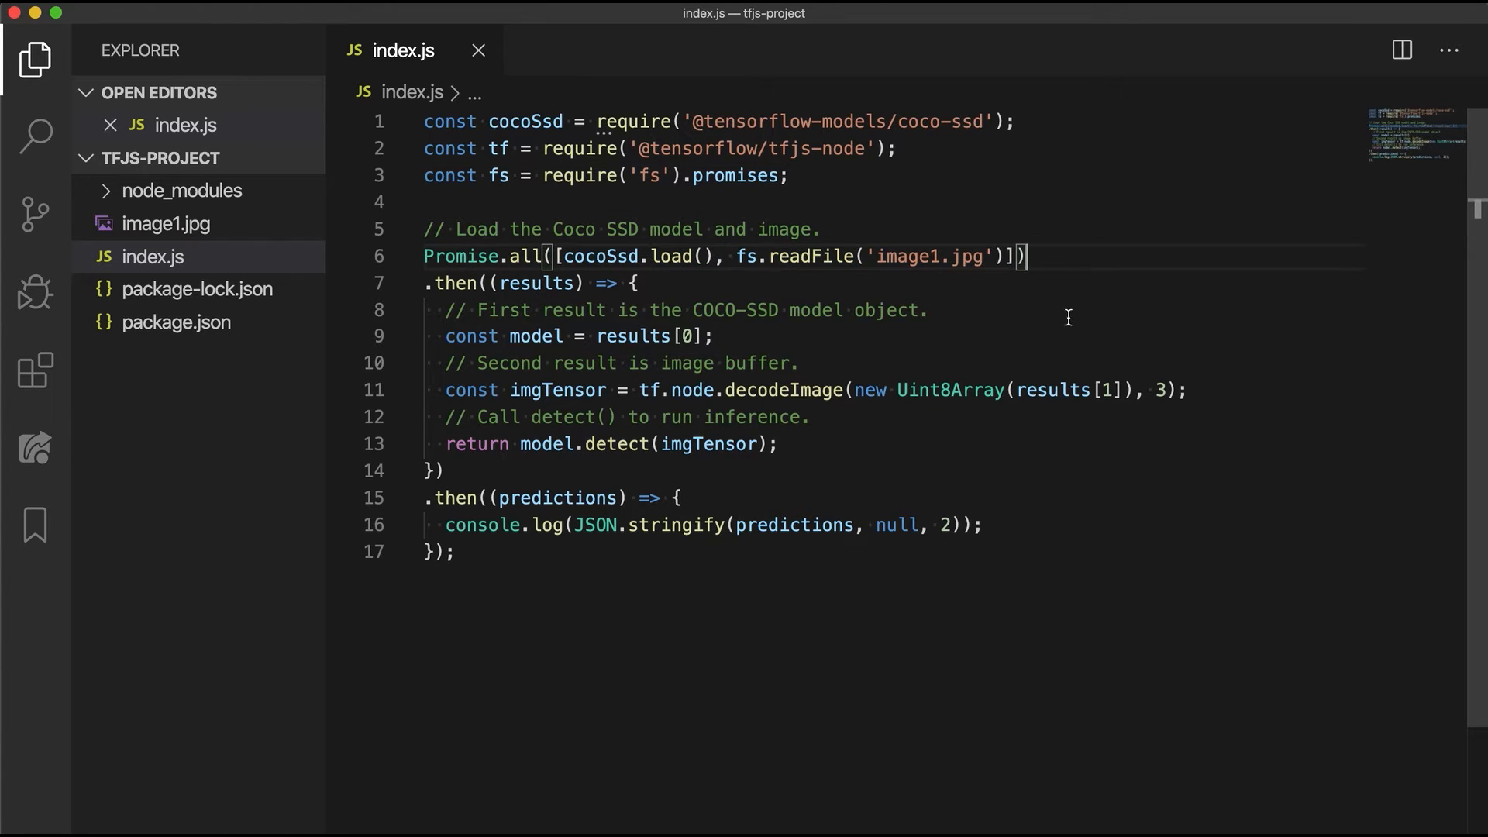
pyautogui.moveTo(720, 335)
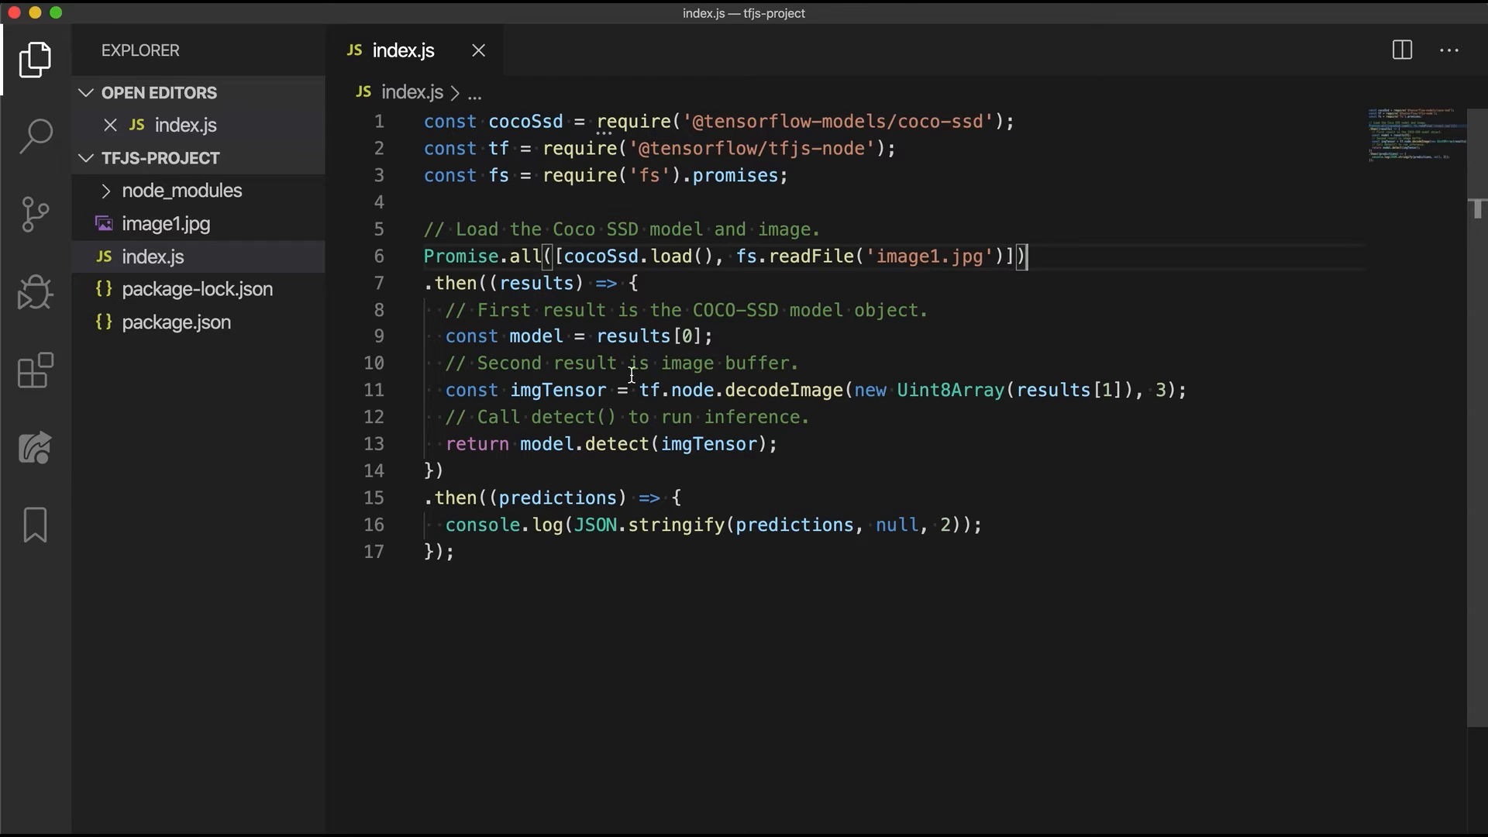
pyautogui.moveTo(854, 356)
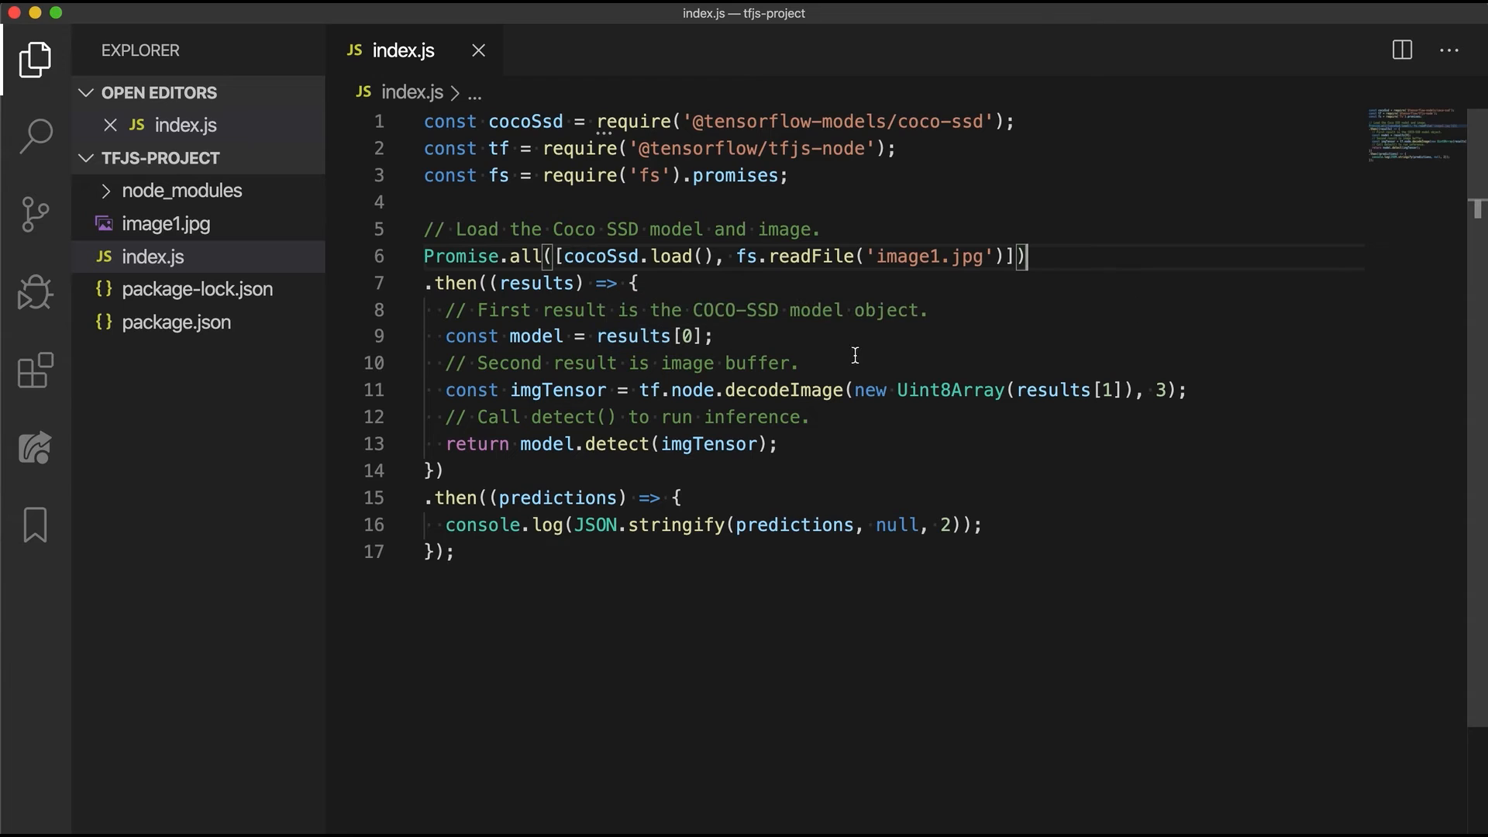
pyautogui.moveTo(1125, 414)
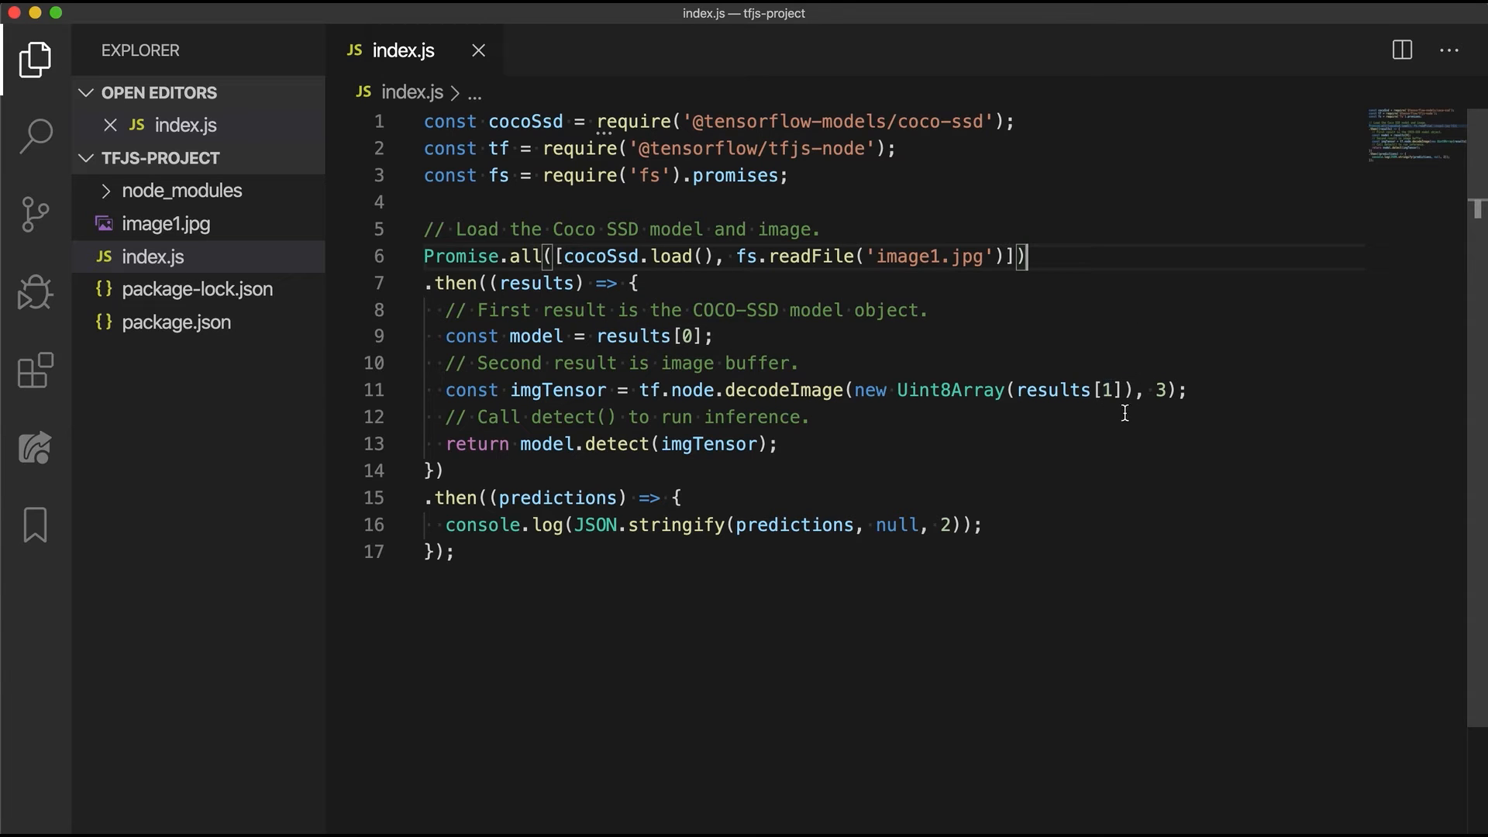
pyautogui.doubleClick(782, 390)
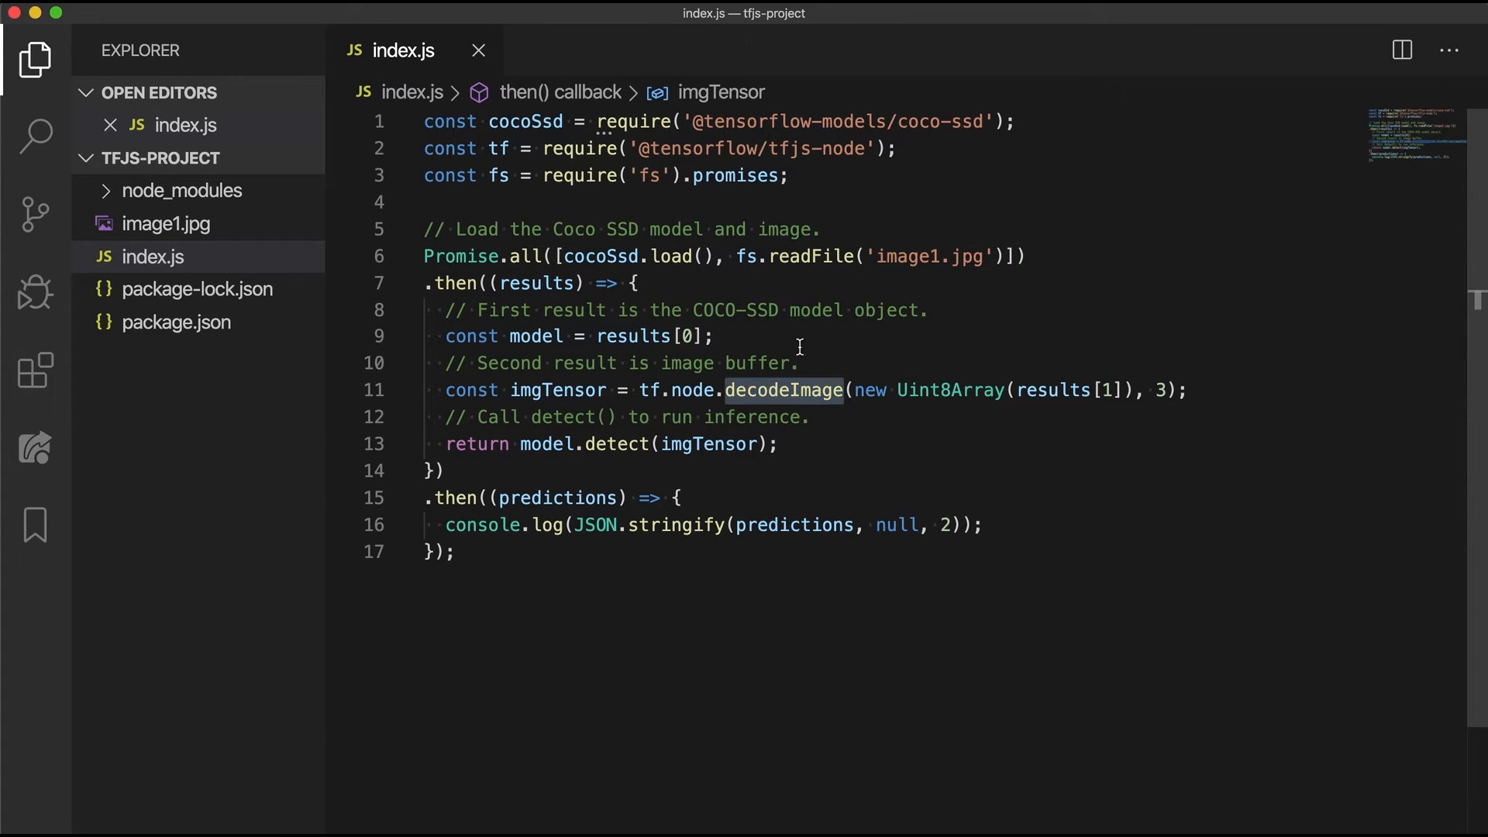
pyautogui.moveTo(857, 296)
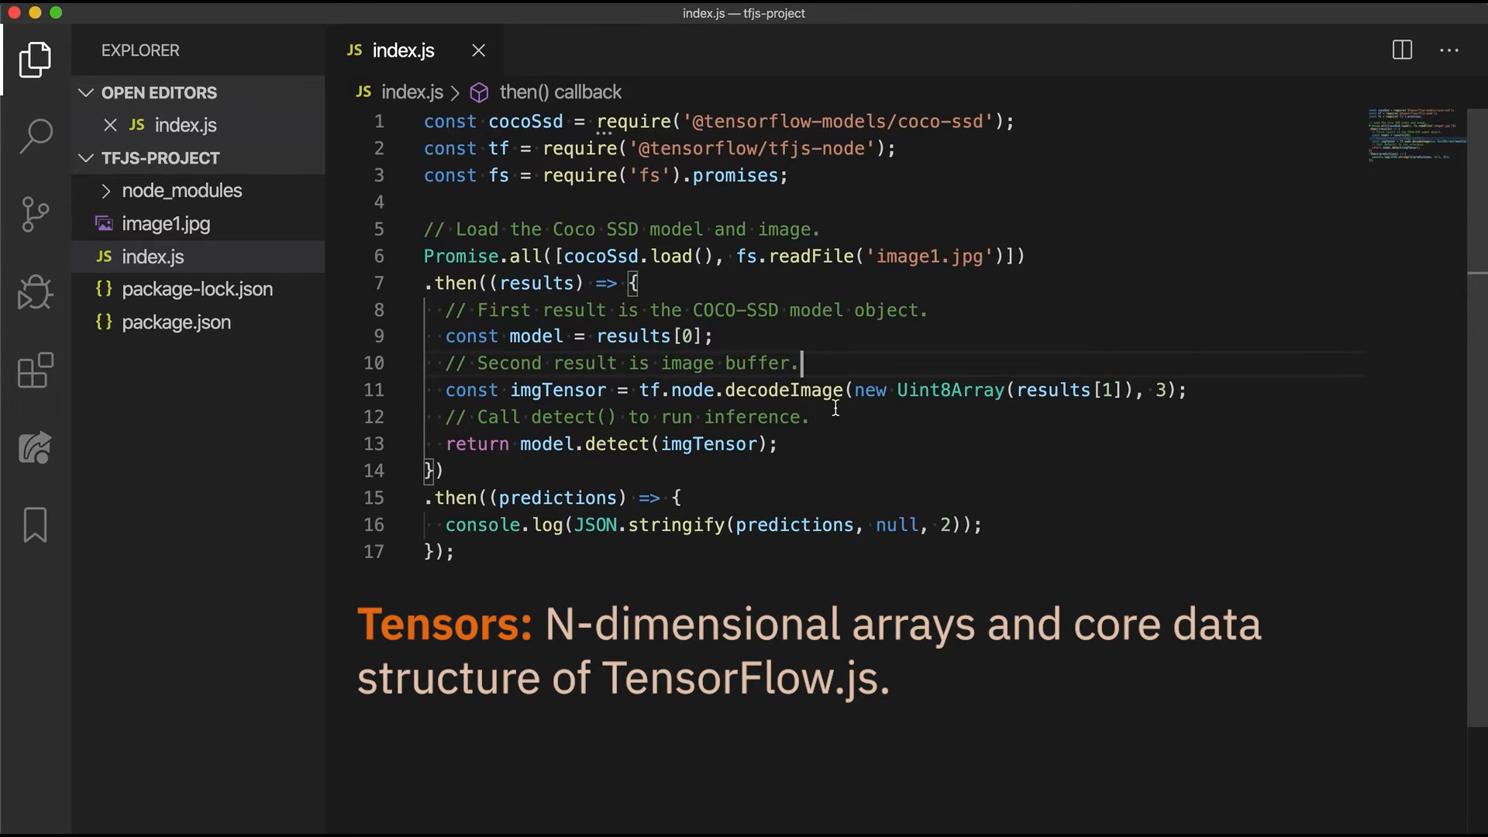
pyautogui.moveTo(822, 455)
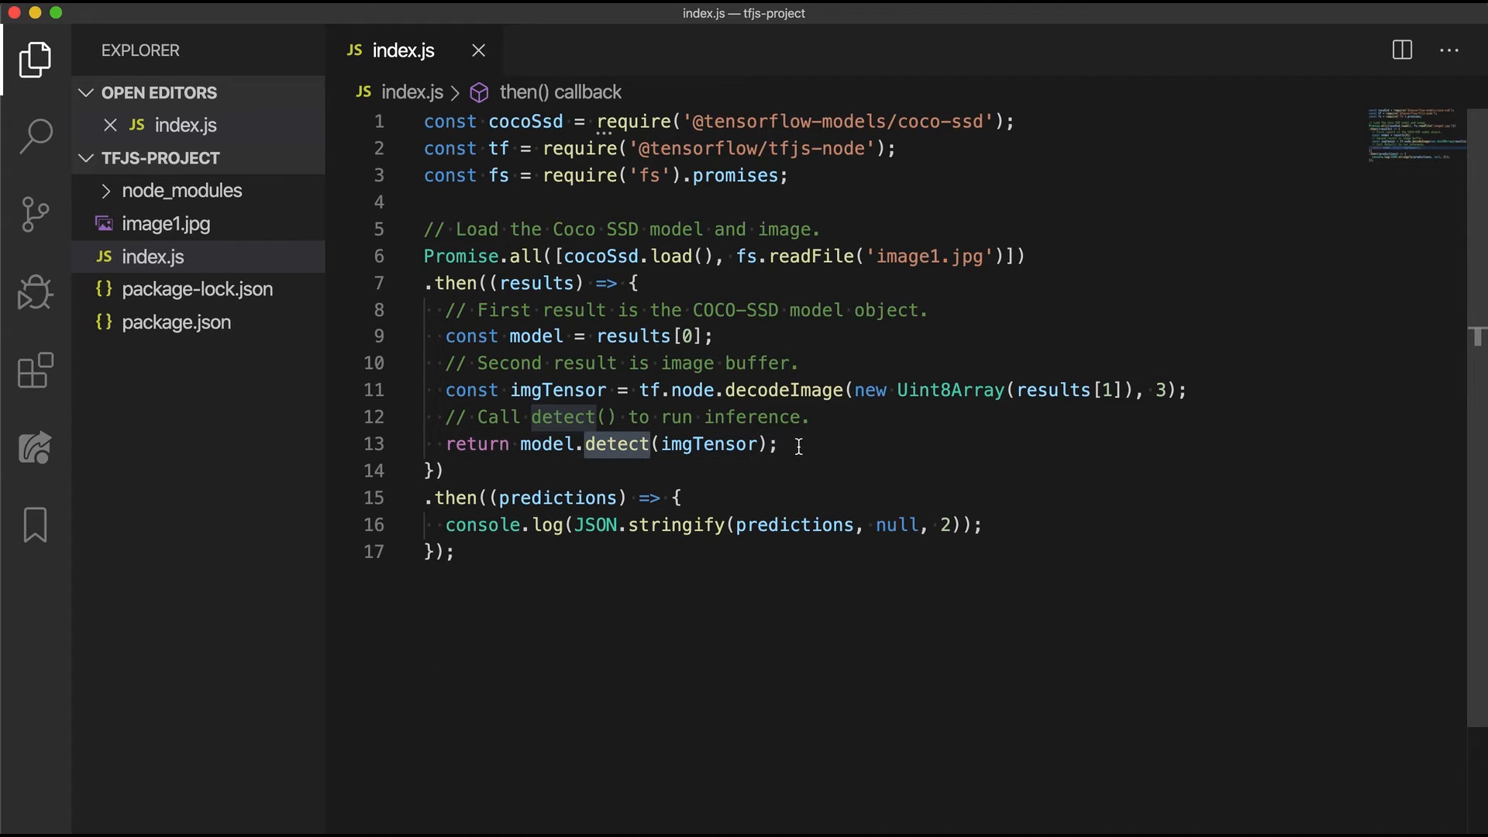
pyautogui.click(781, 444)
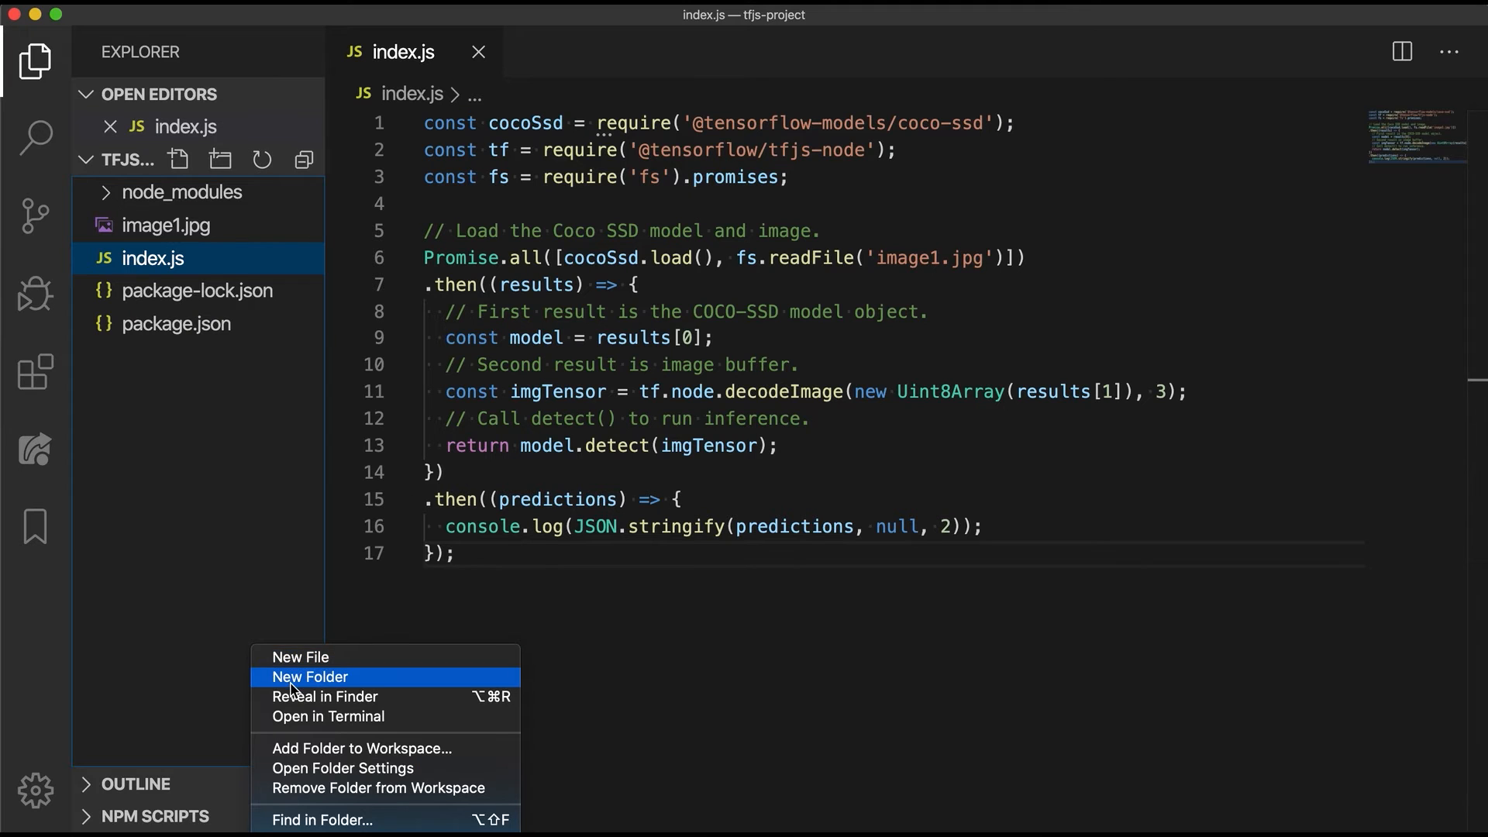
# Create a new file named run-tfjs-model.js in the project.
pyautogui.click(309, 676)
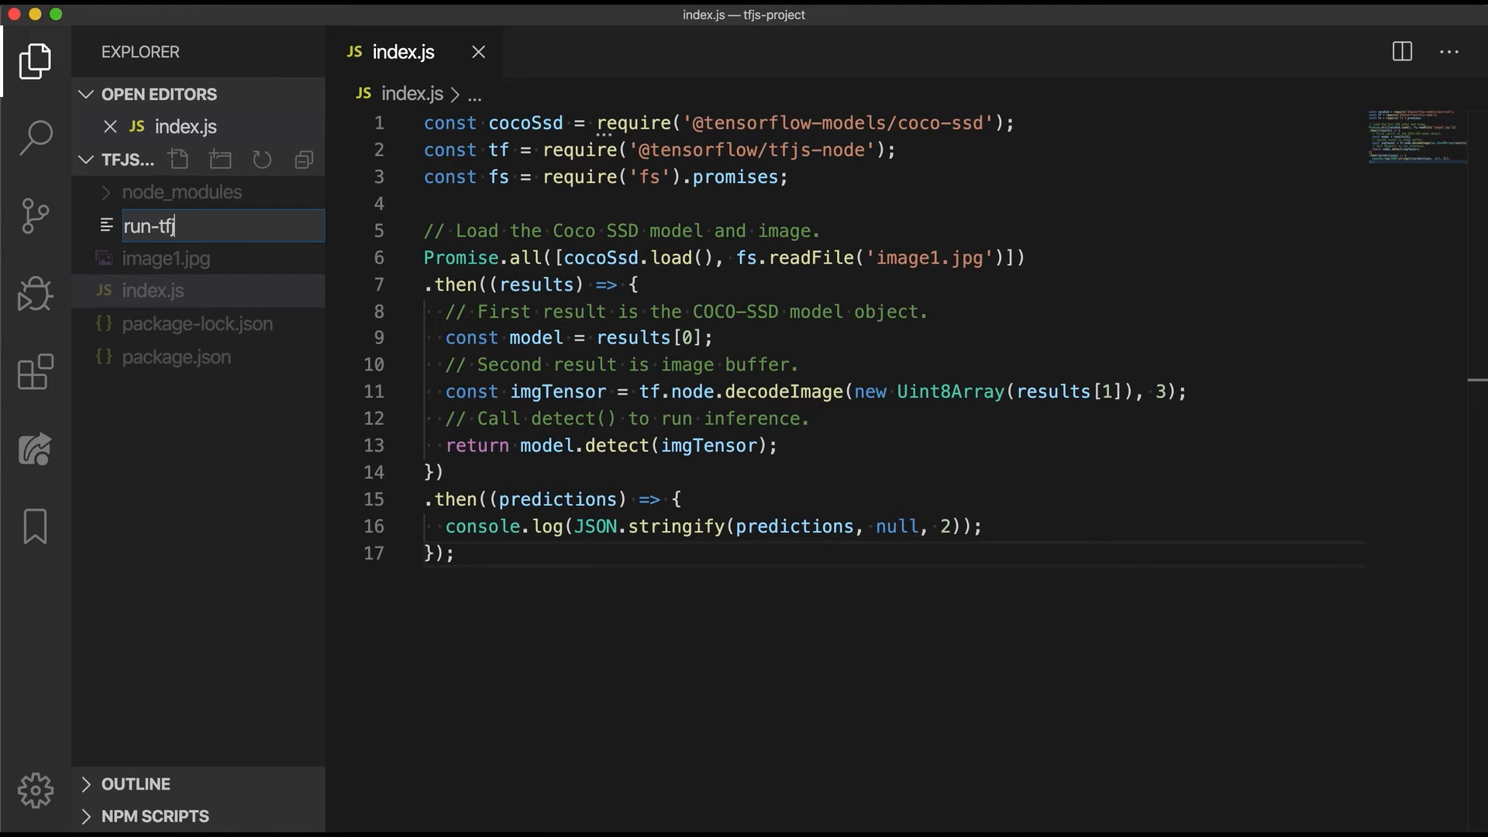
pyautogui.press('Enter')
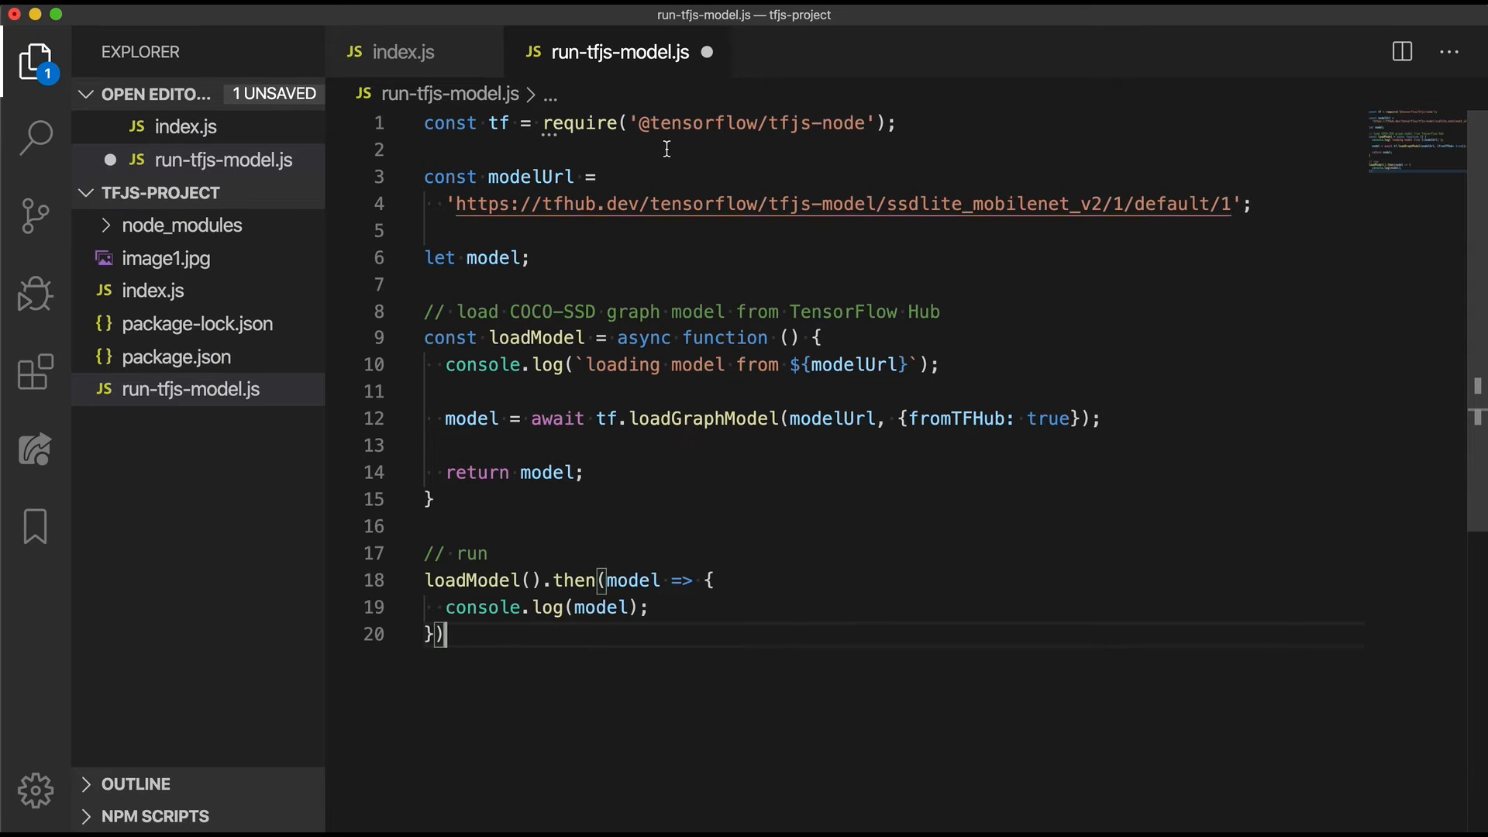
# Save run-tfjs-model.js, then begin typing const fs = require on line 2.
pyautogui.click(1260, 204)
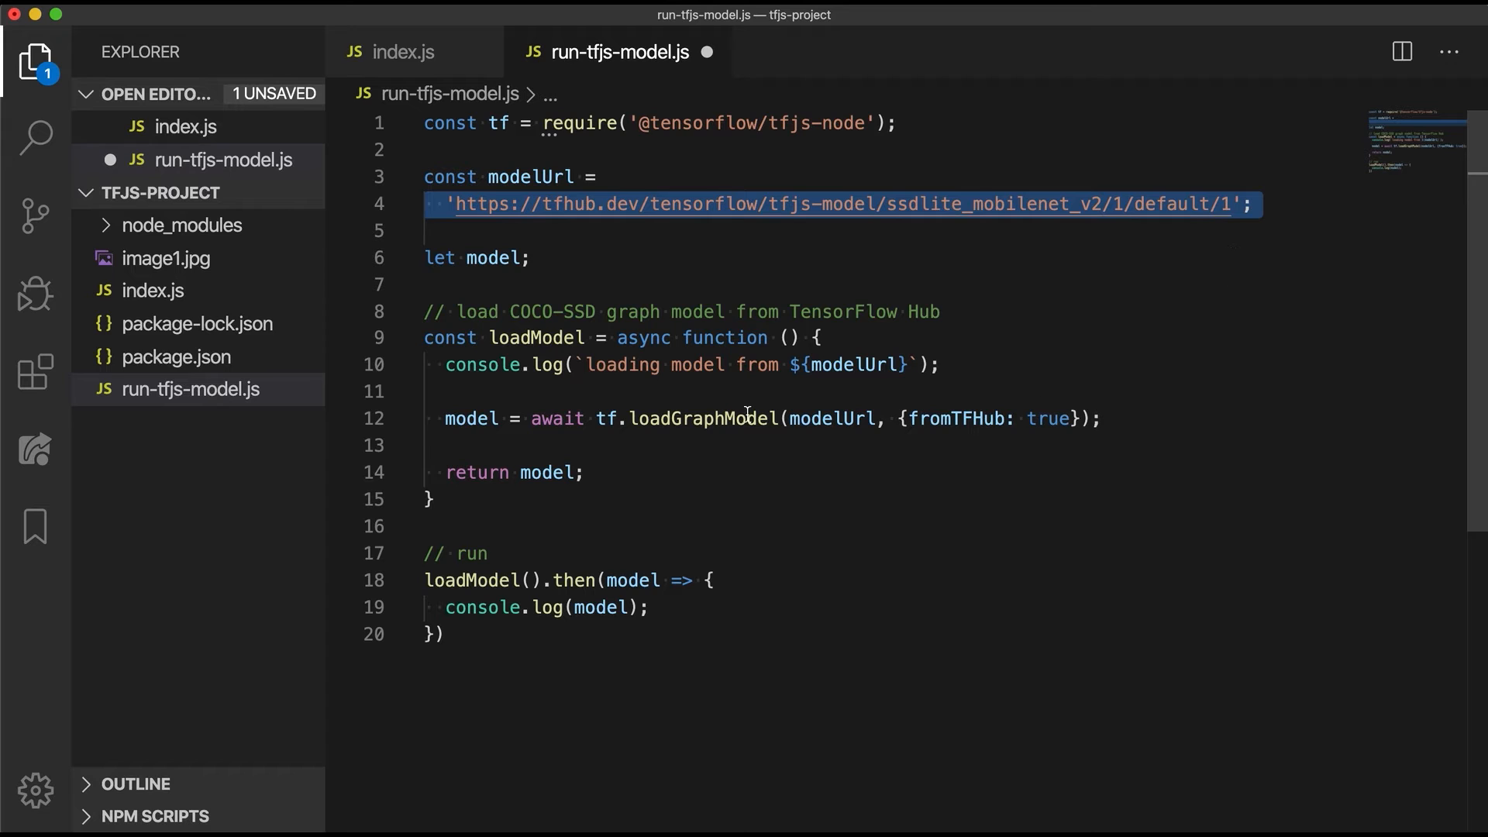
pyautogui.doubleClick(702, 419)
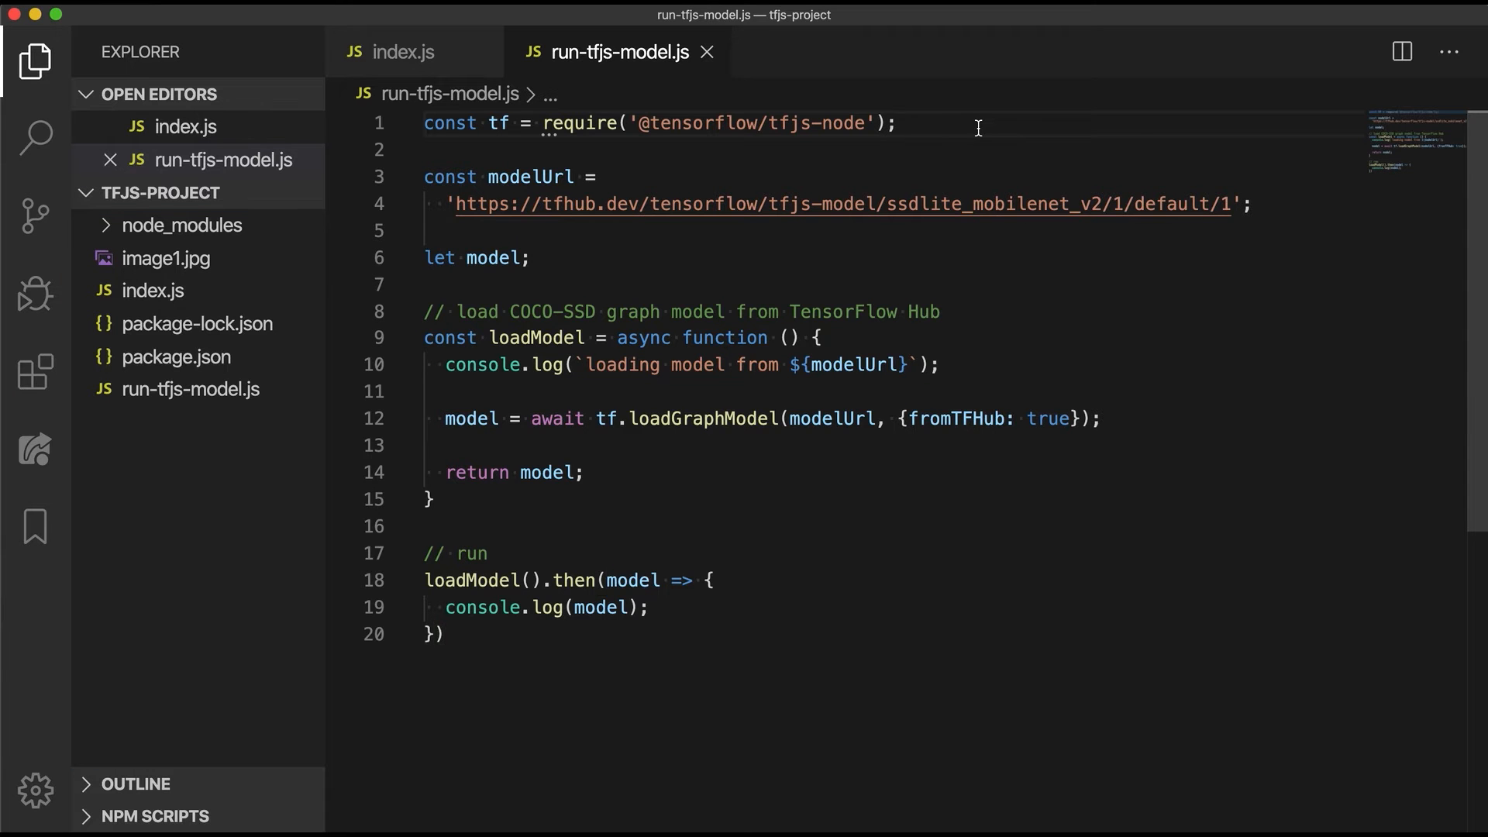
pyautogui.write('const fs = requ')
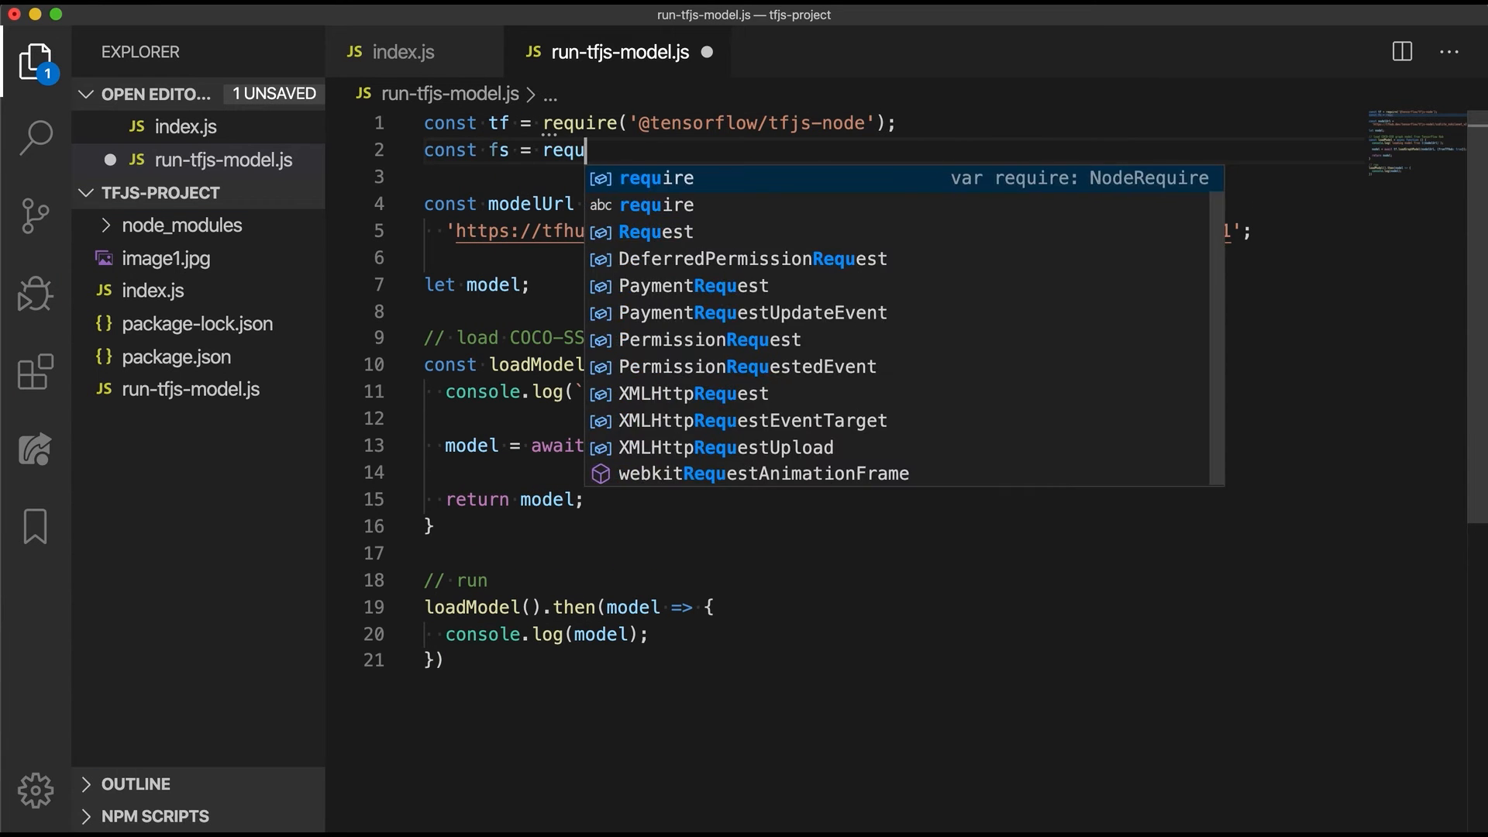
# Complete the line as const fs = require('fs');.
pyautogui.write("ire('fs');")
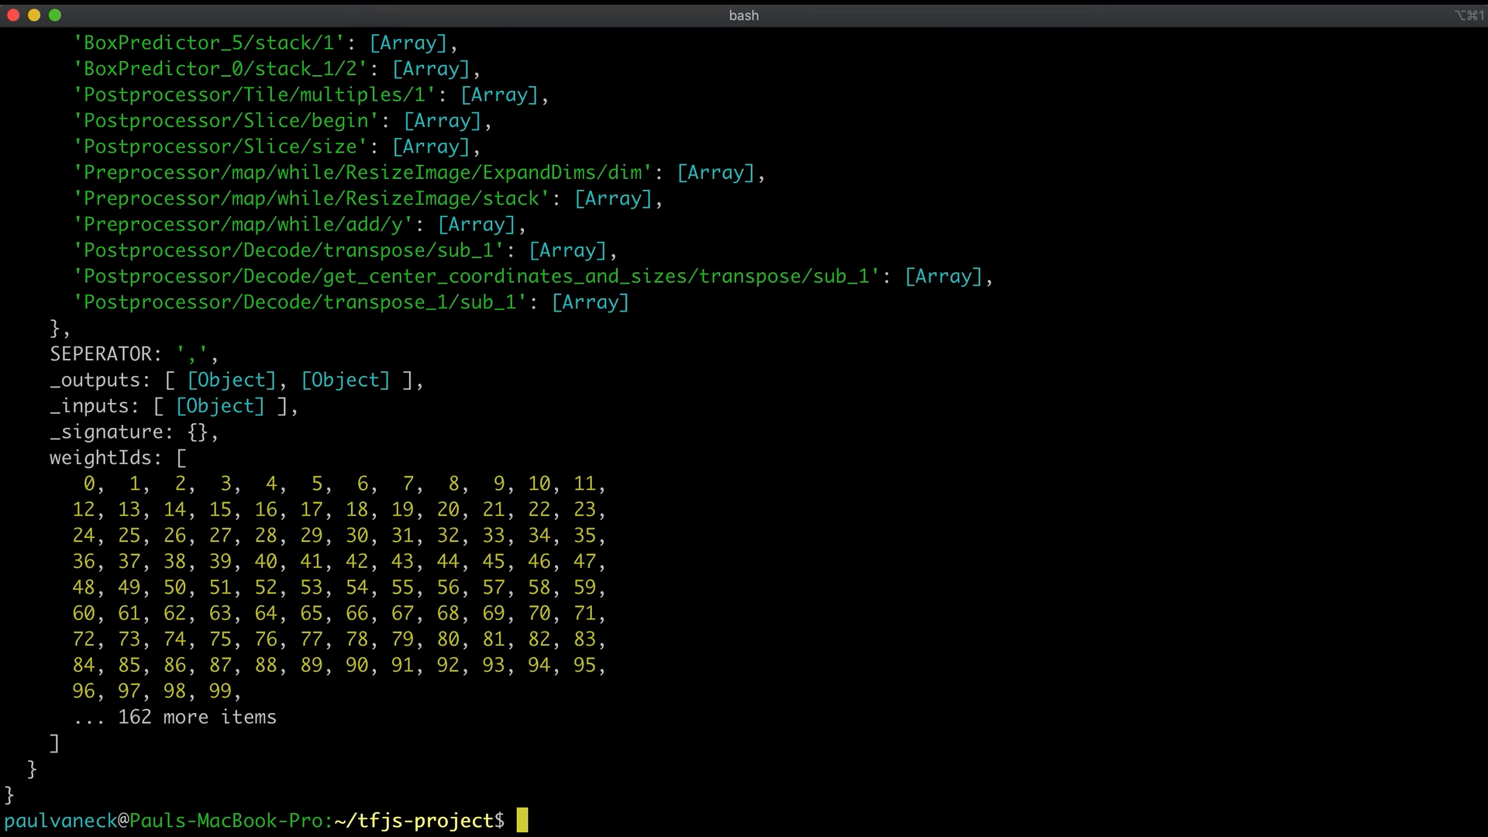
# Run node run-tfjs-model.js in the terminal.
pyautogui.write("node run-tfjs-model.js /path/to/image.jpg');")
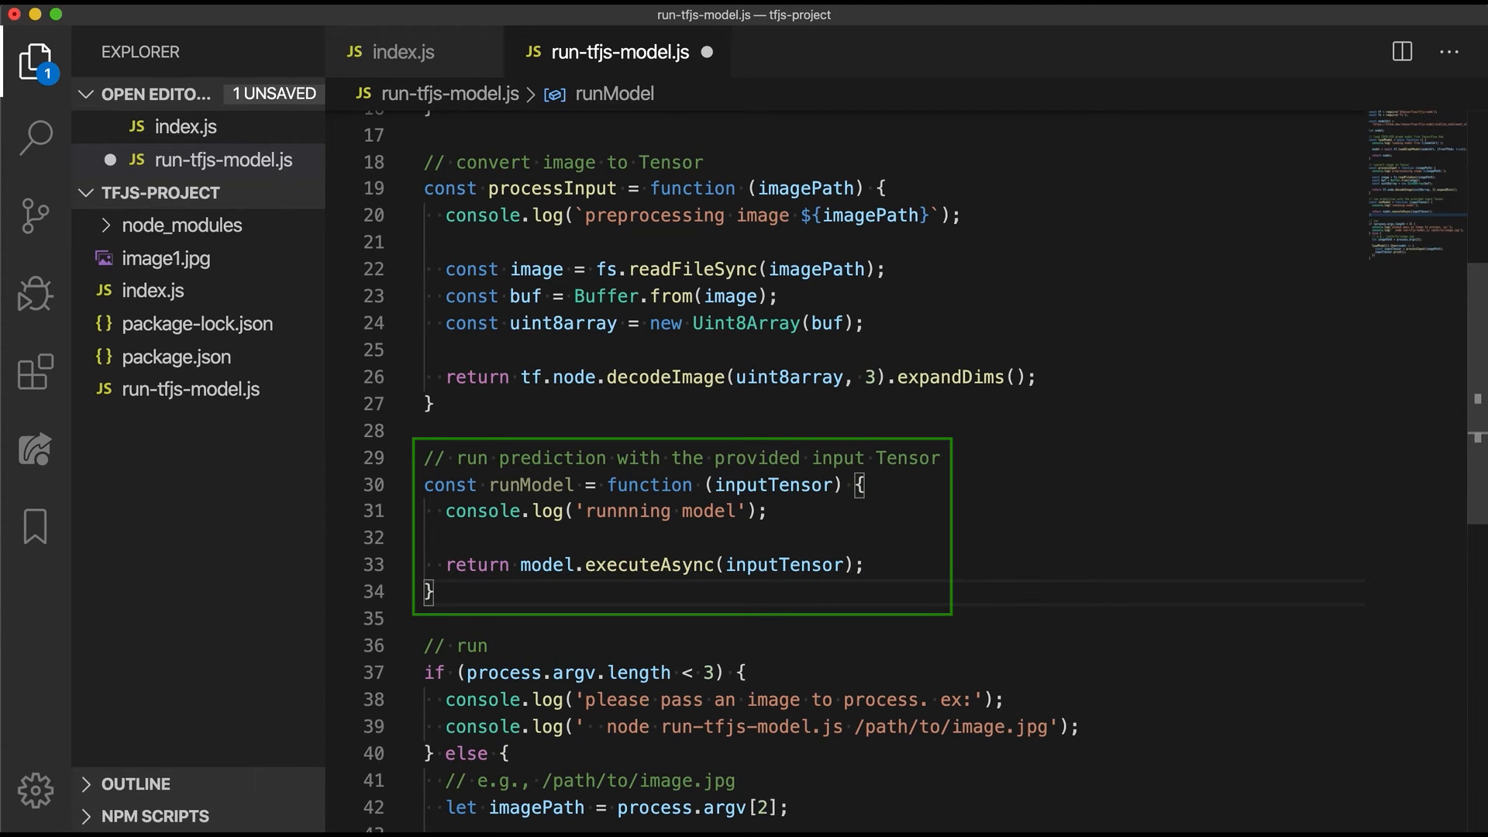
# Replace inputTensor.print() with return runModel(inputTensor); and run the script on image1.jpg.
pyautogui.scroll(-3)
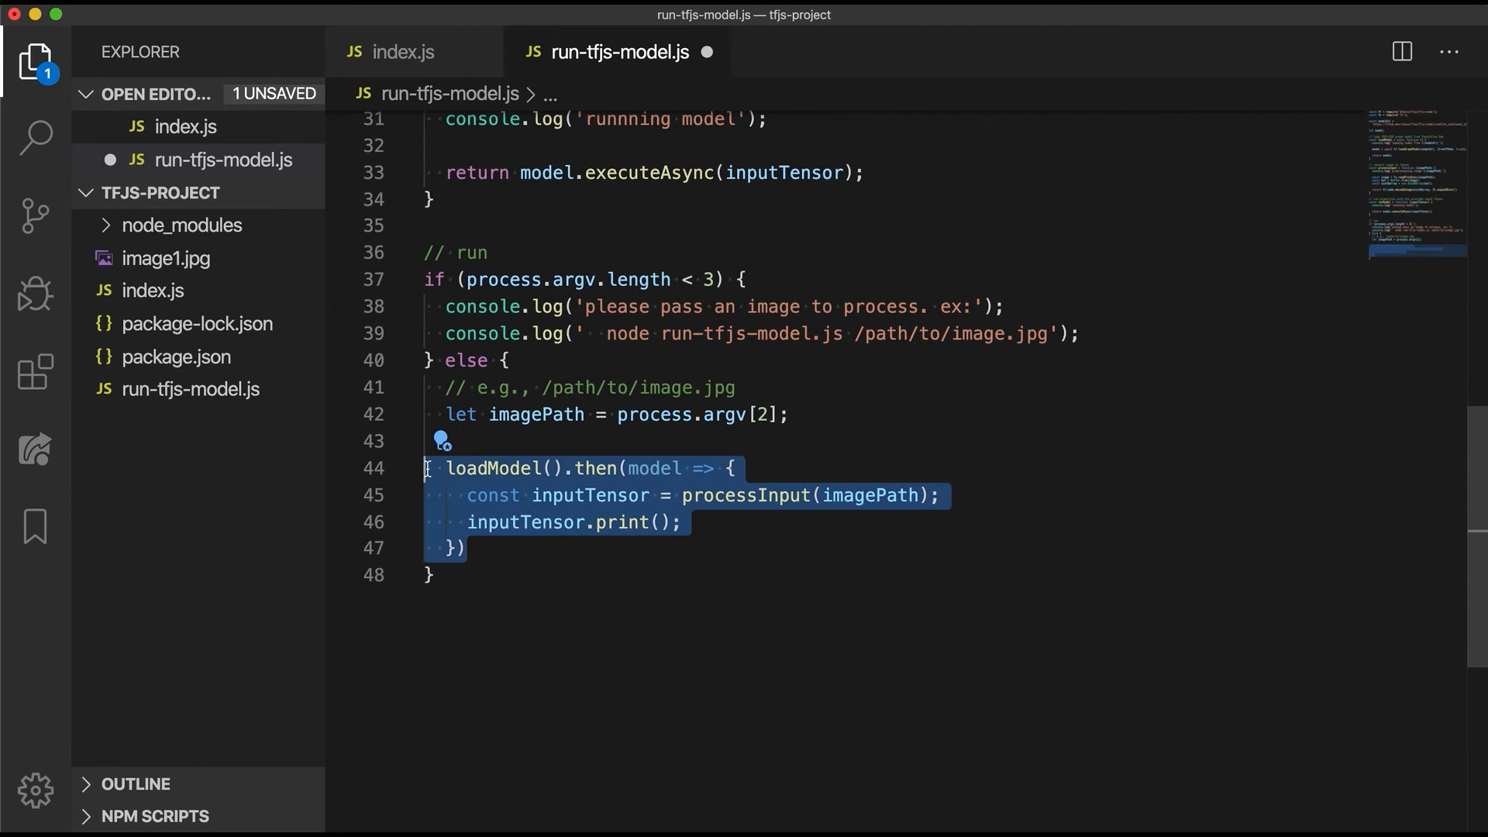
pyautogui.write('return runModel(inputTensor);')
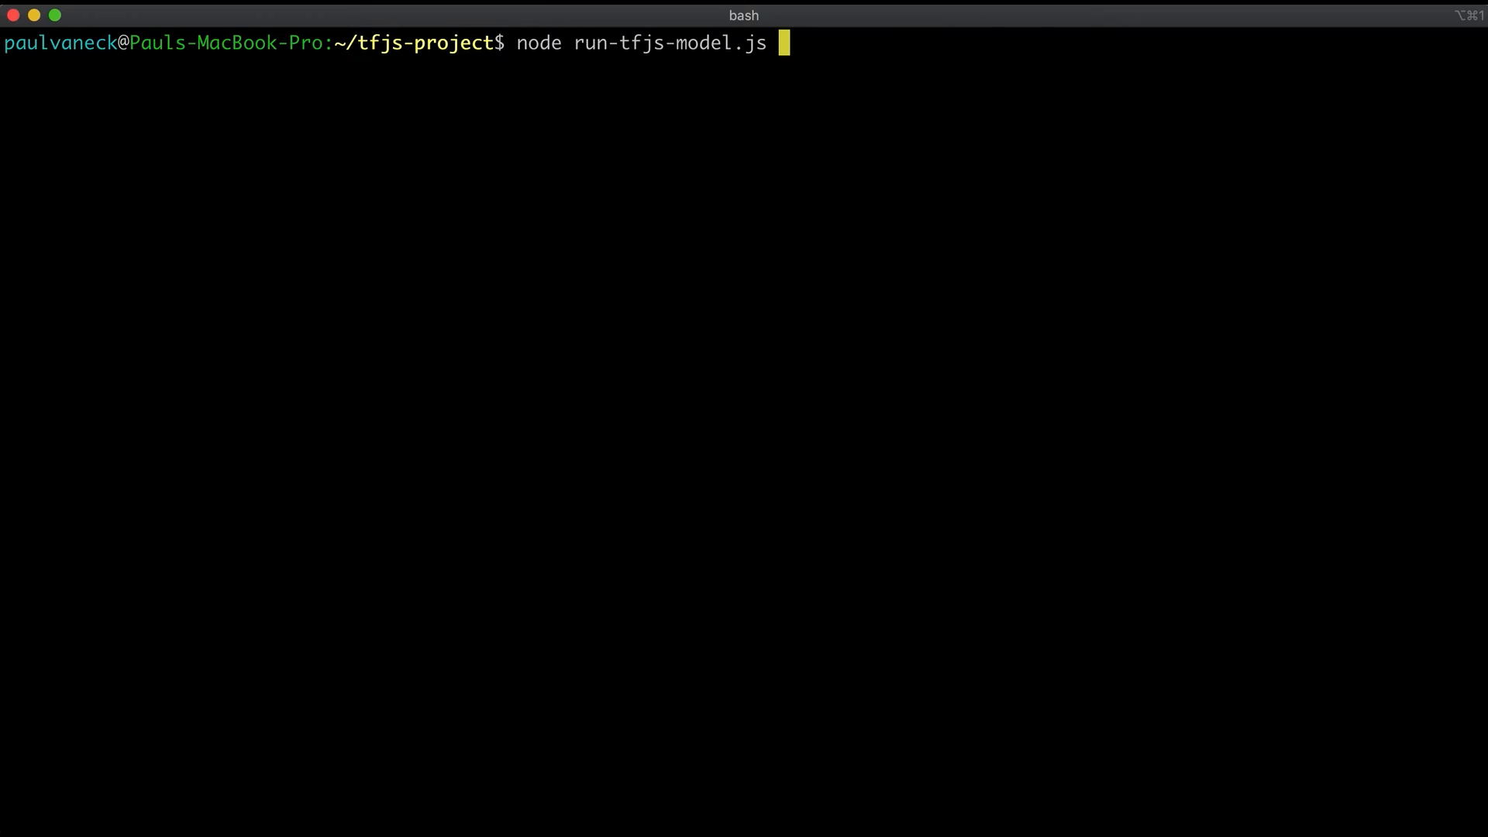
pyautogui.write('image1.jpg')
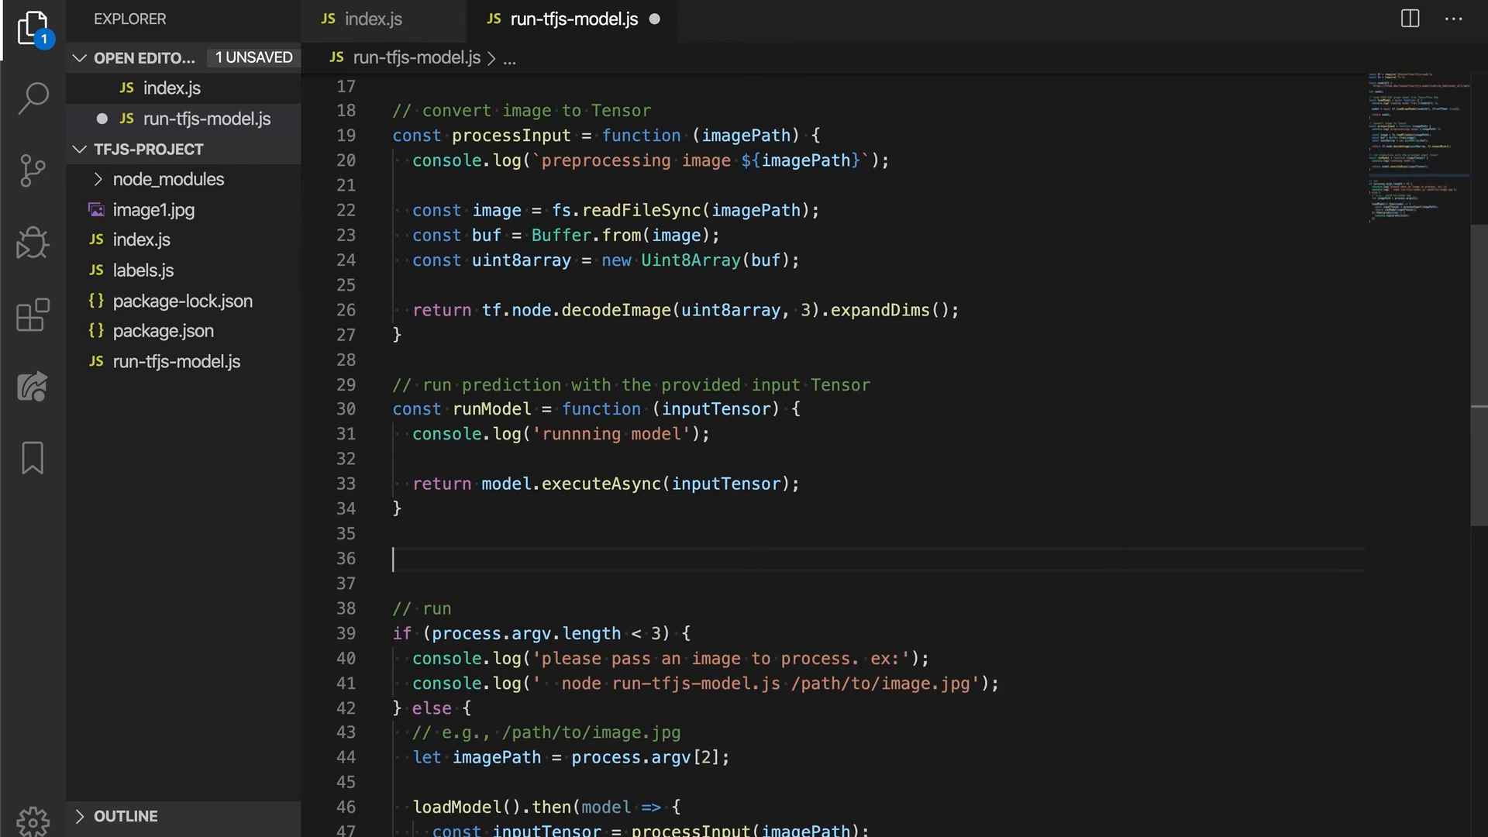
# Add extractClassesAndMaxScores, maxNumBoxes and calculateNMS functions below runModel.
pyautogui.scroll(-3)
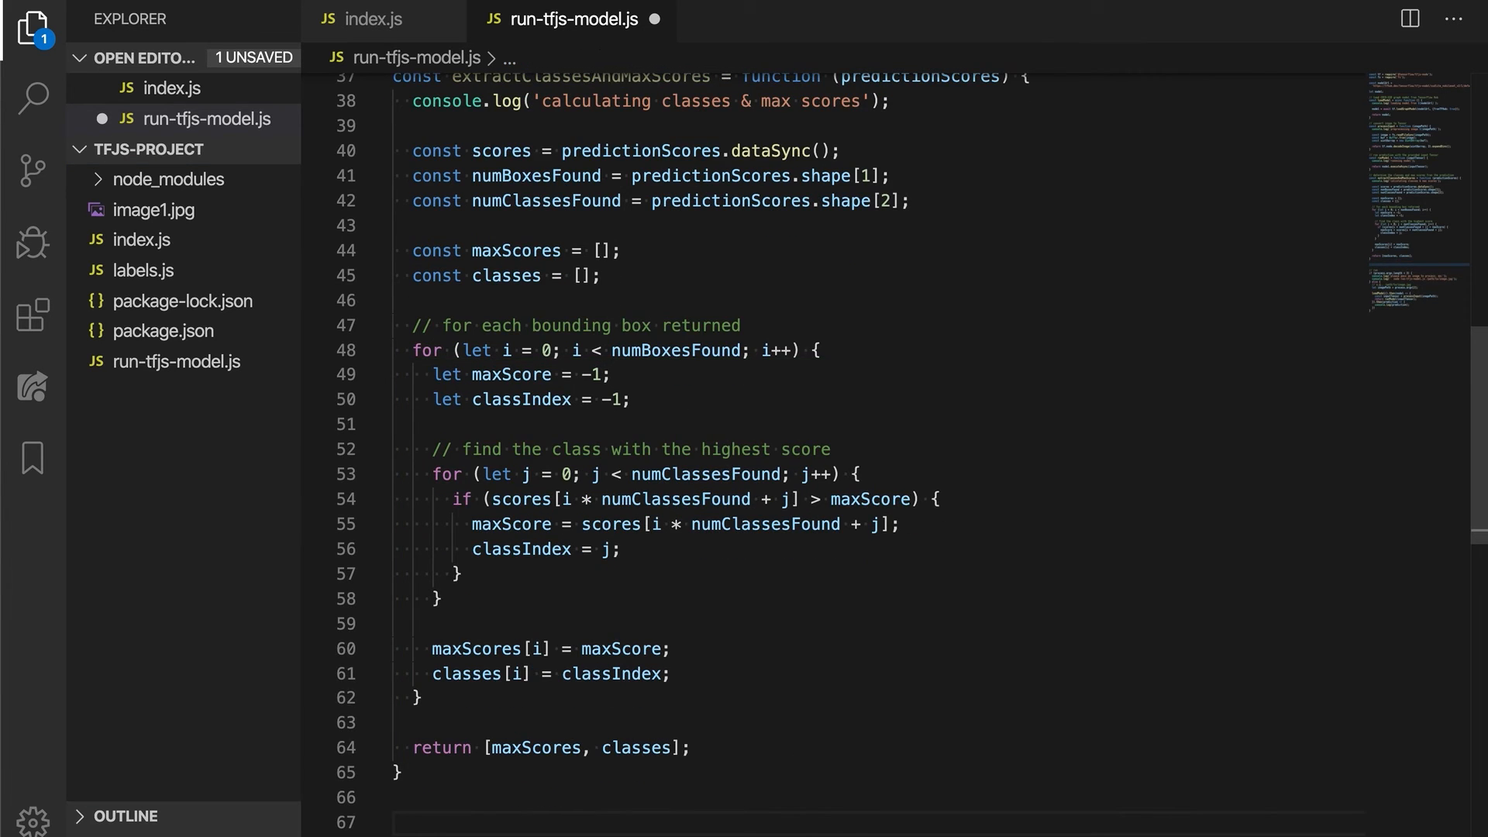
pyautogui.scroll(-3)
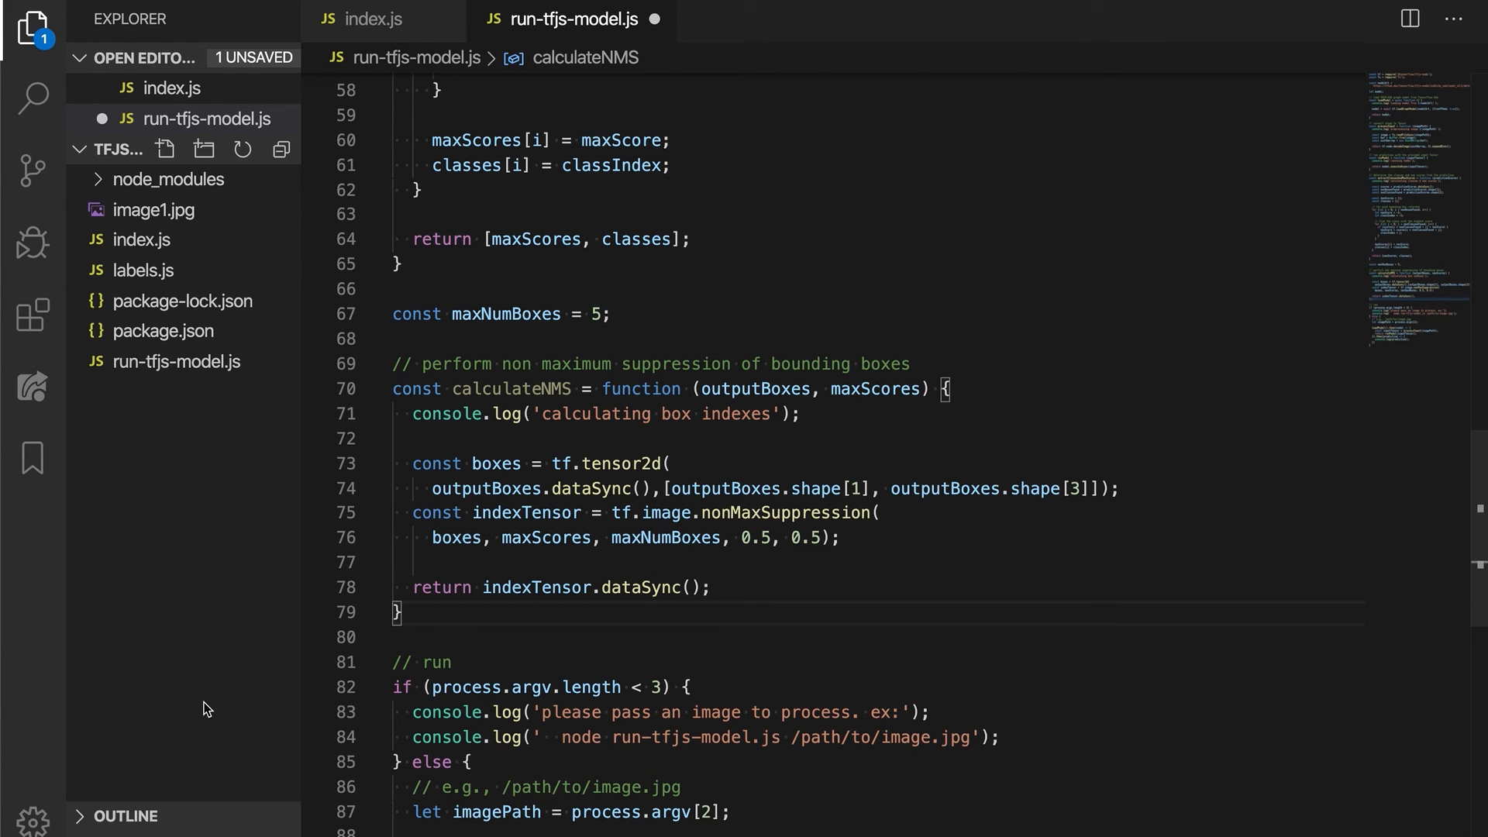
# Add createJSONresponse and processOutput functions that label boxes with COCO class names.
pyautogui.scroll(-3)
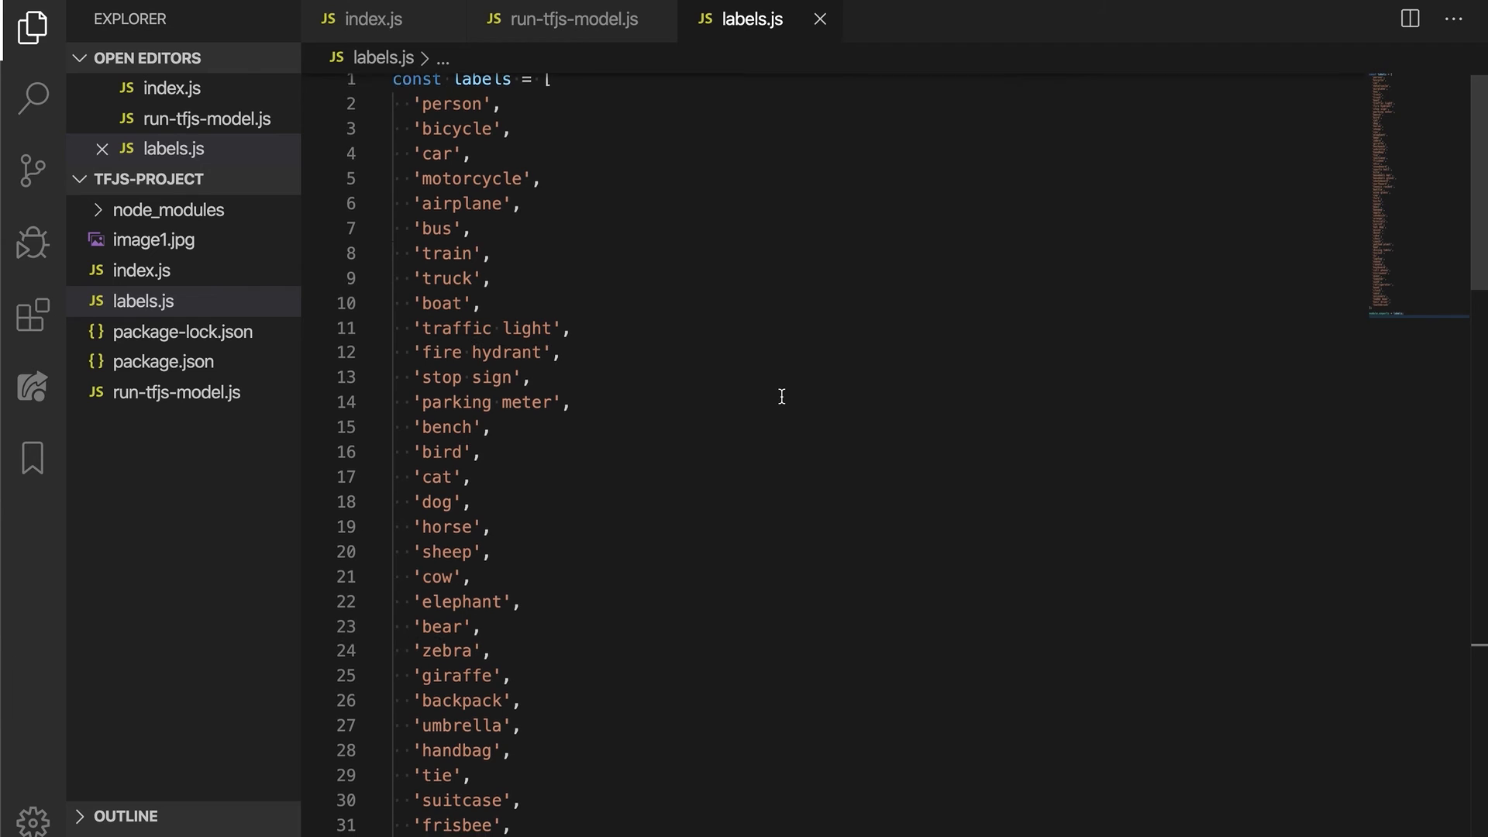
pyautogui.scroll(-3)
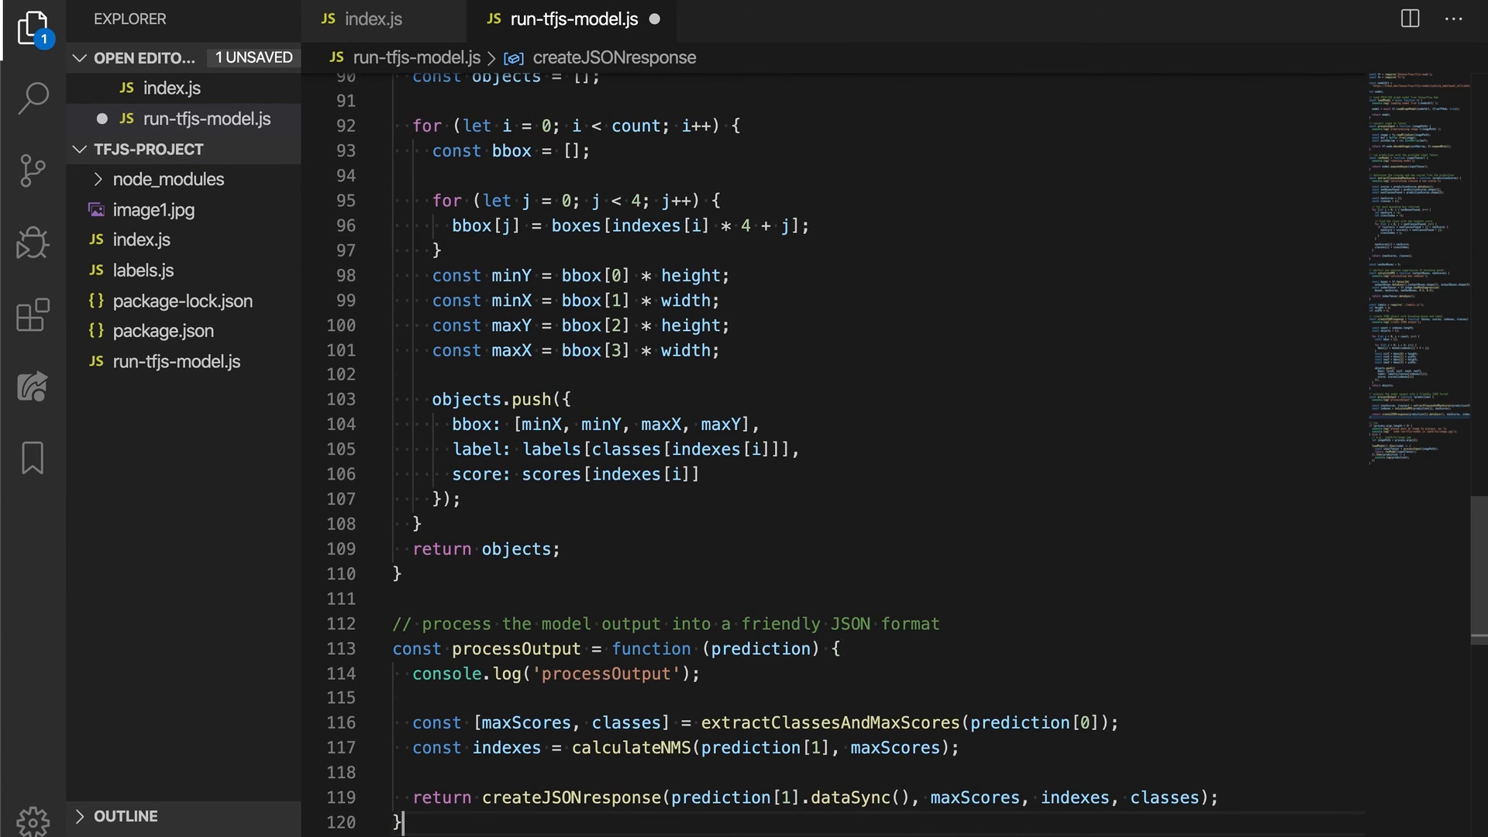
# Scroll down through run-tfjs-model.js to the run section chaining runModel into processOutput.
pyautogui.scroll(-3)
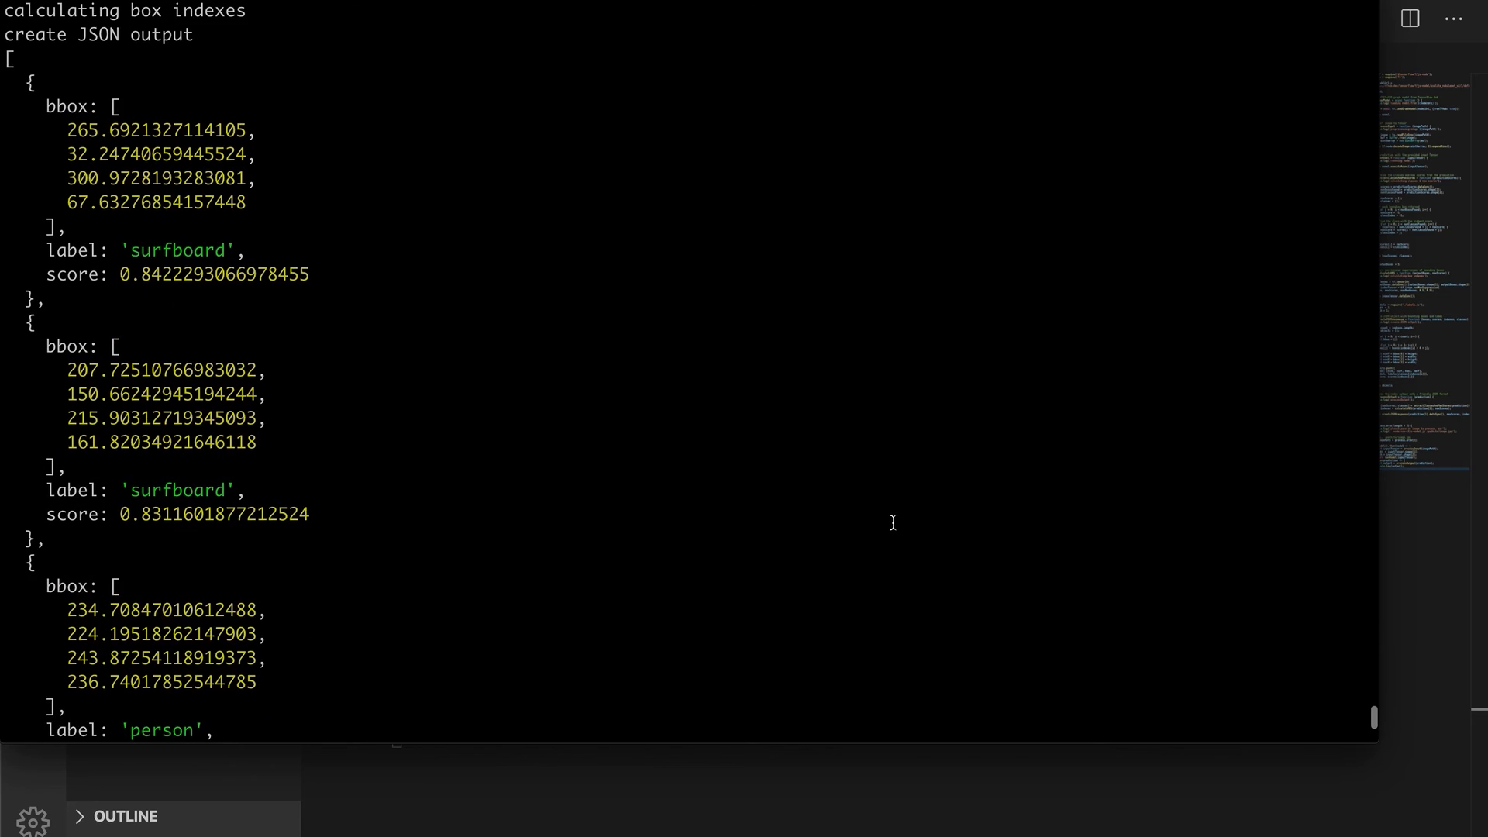
# Scroll through the printed JSON detections showing surfboard and person boxes with scores.
pyautogui.scroll(-3)
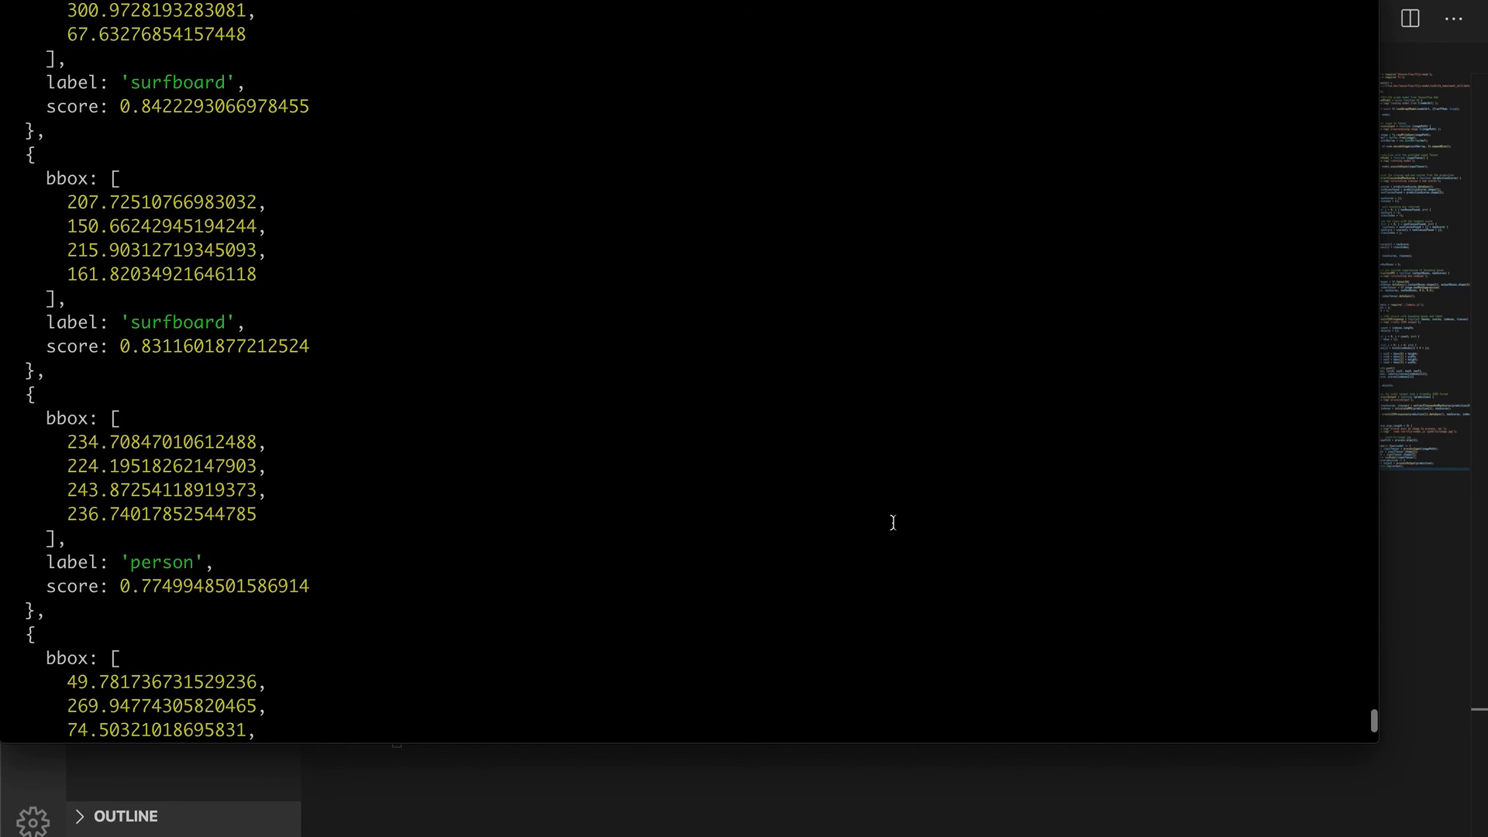
pyautogui.scroll(-3)
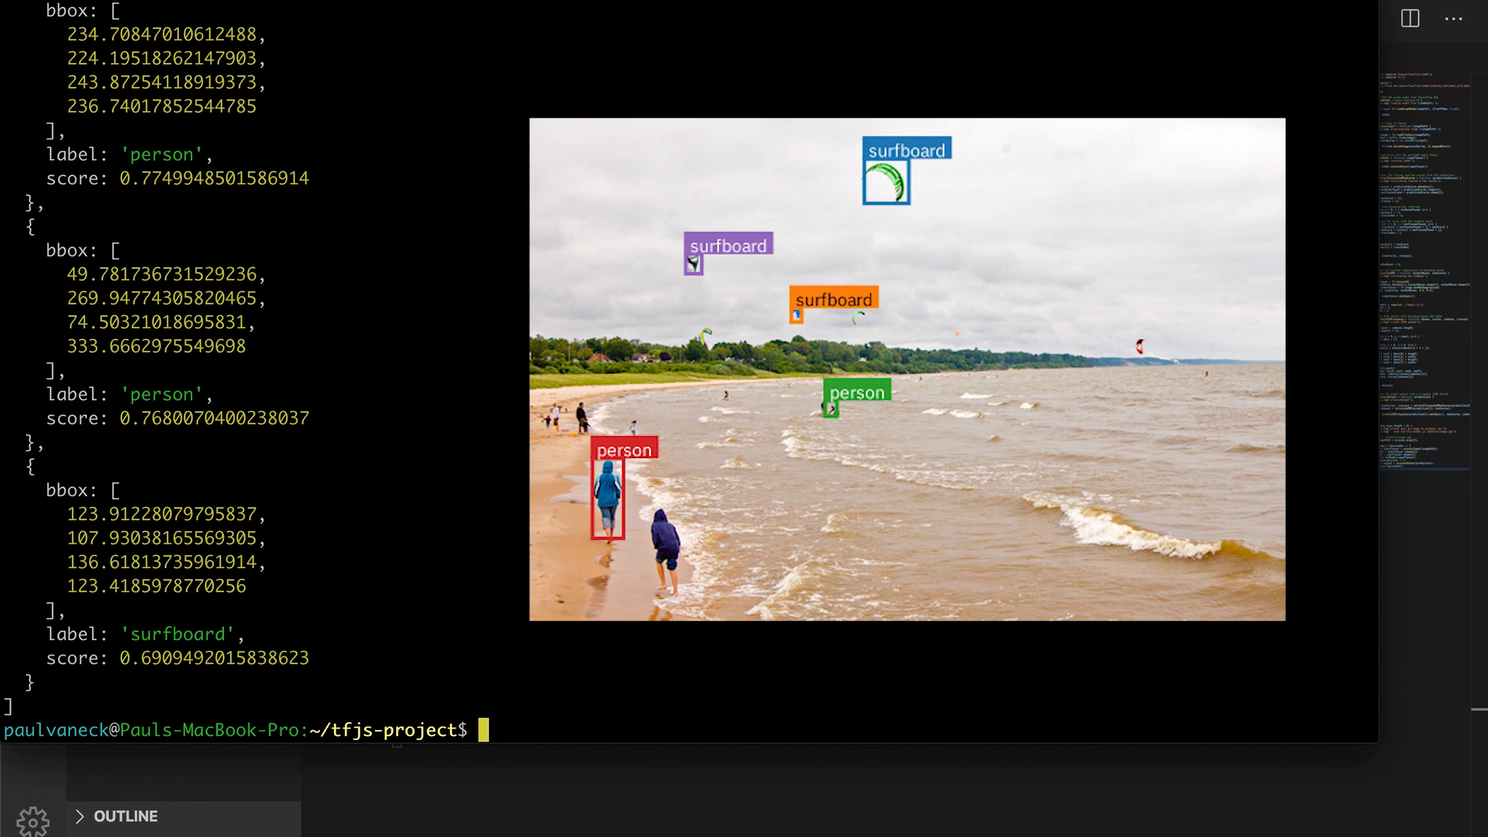
pyautogui.moveTo(1481, 581)
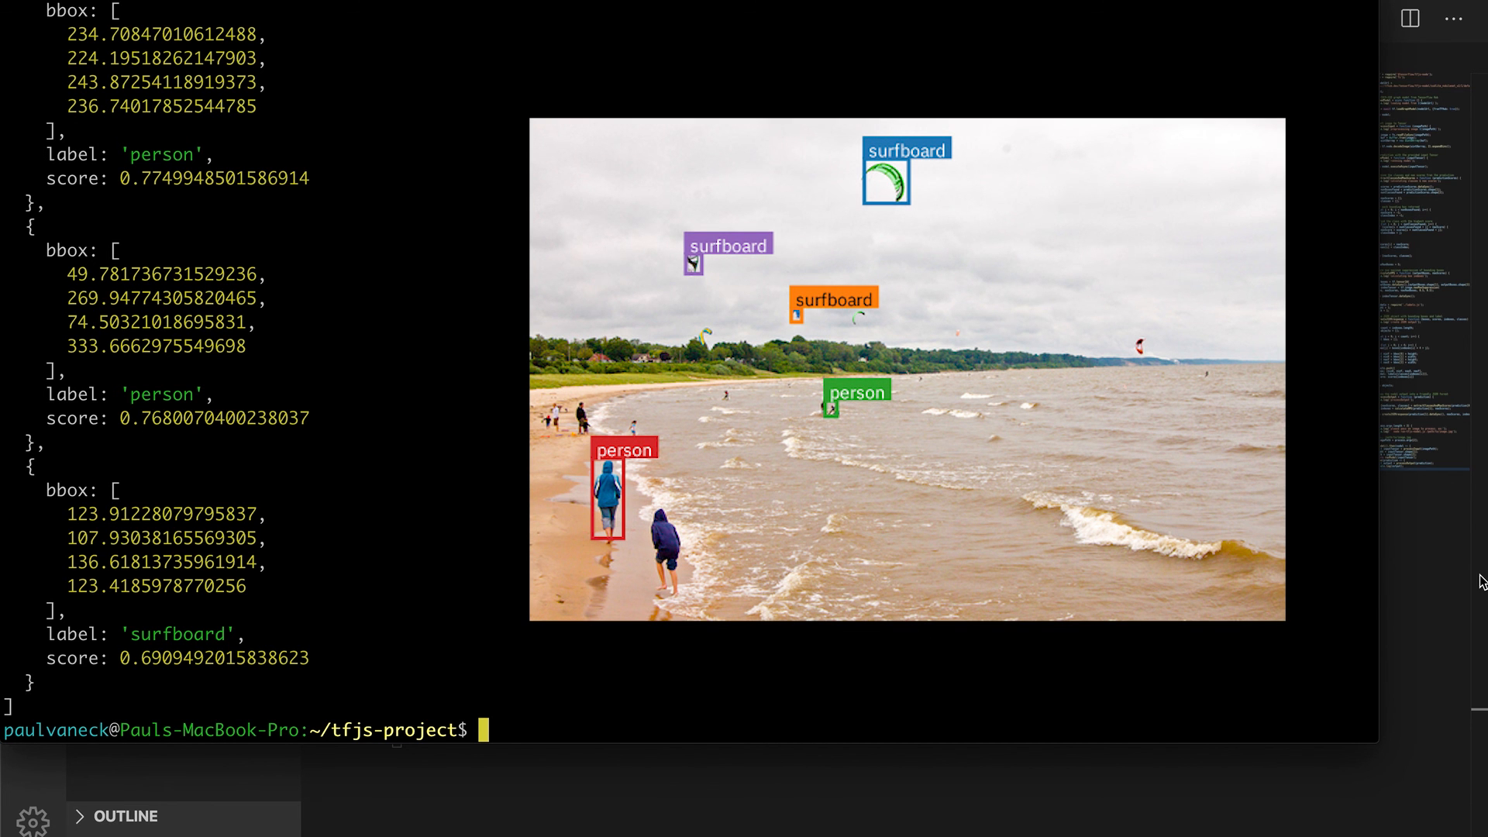